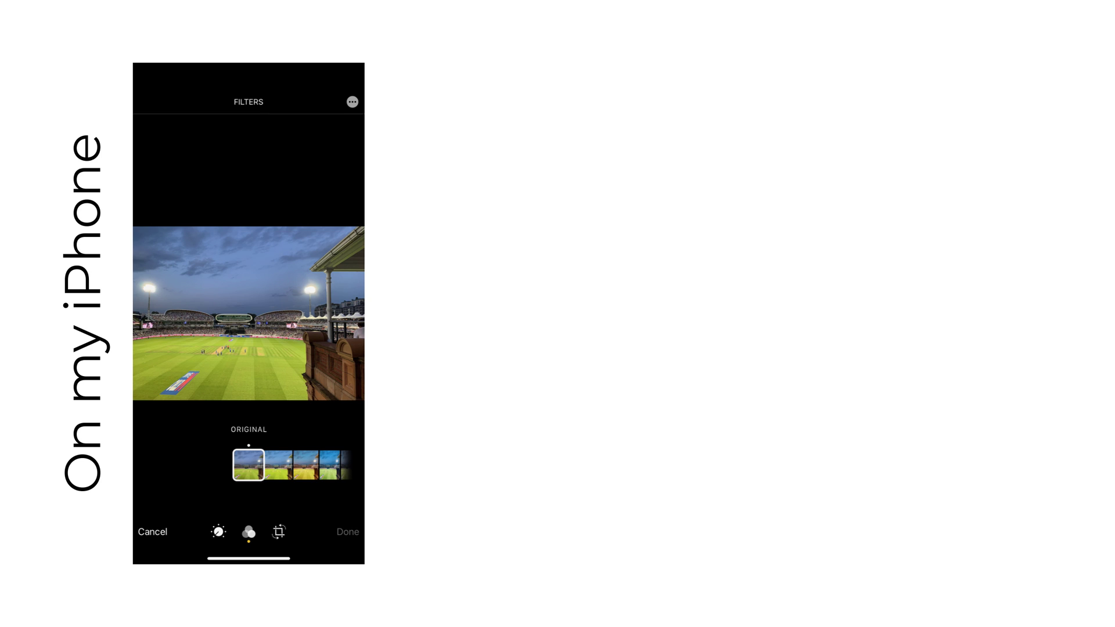
Preview the early presets: 002 Overexposed, 005 High Structure, 008 High Key 2, low key, 013 Grad ND, 018 Full Spectrum Inverse.
{"action": "left_click", "coordinate": [490, 465]}
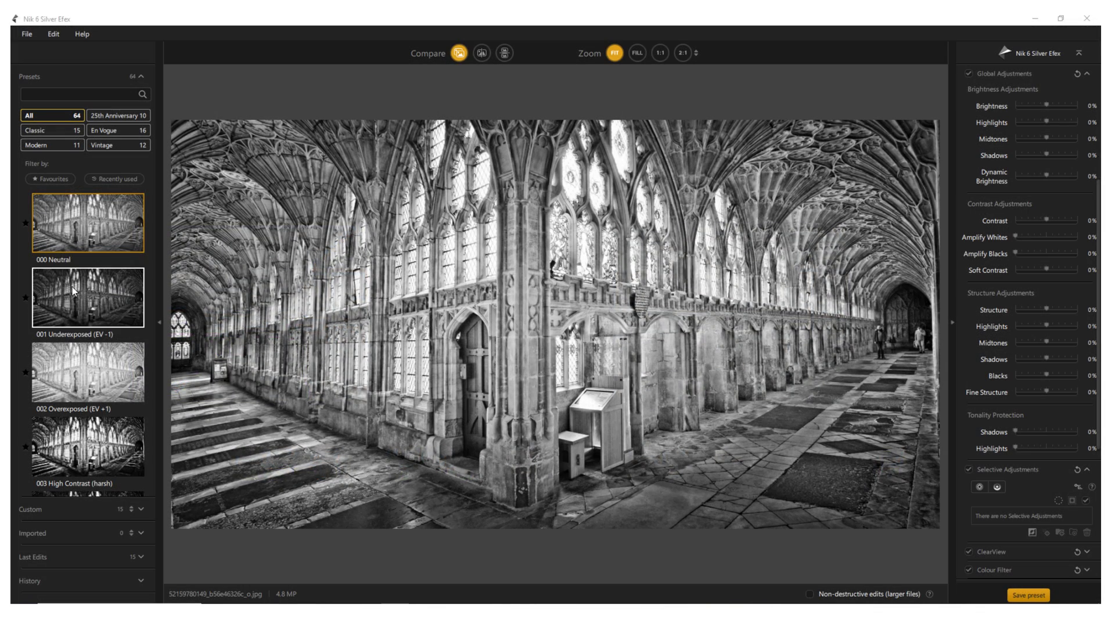
{"action": "left_click", "coordinate": [87, 373]}
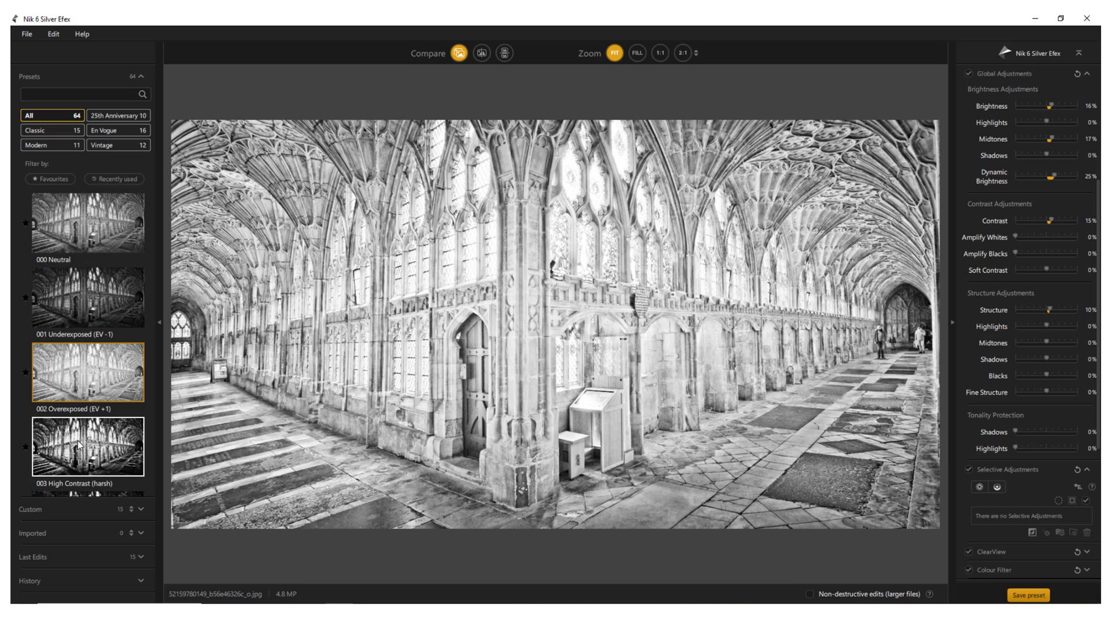
{"action": "left_click", "coordinate": [87, 453]}
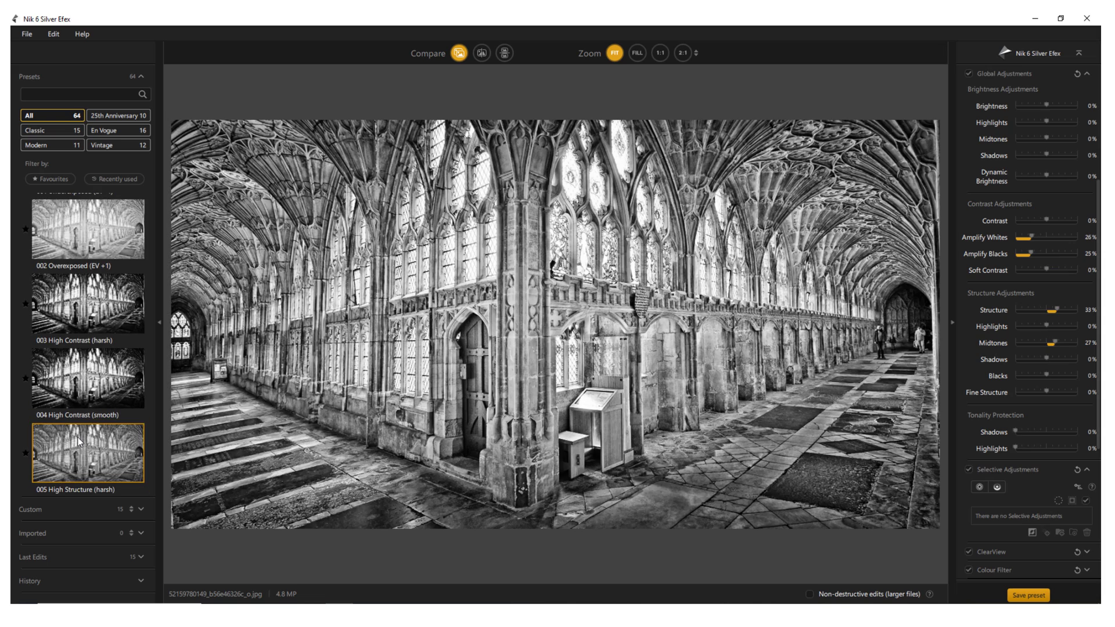
{"action": "left_click", "coordinate": [87, 453]}
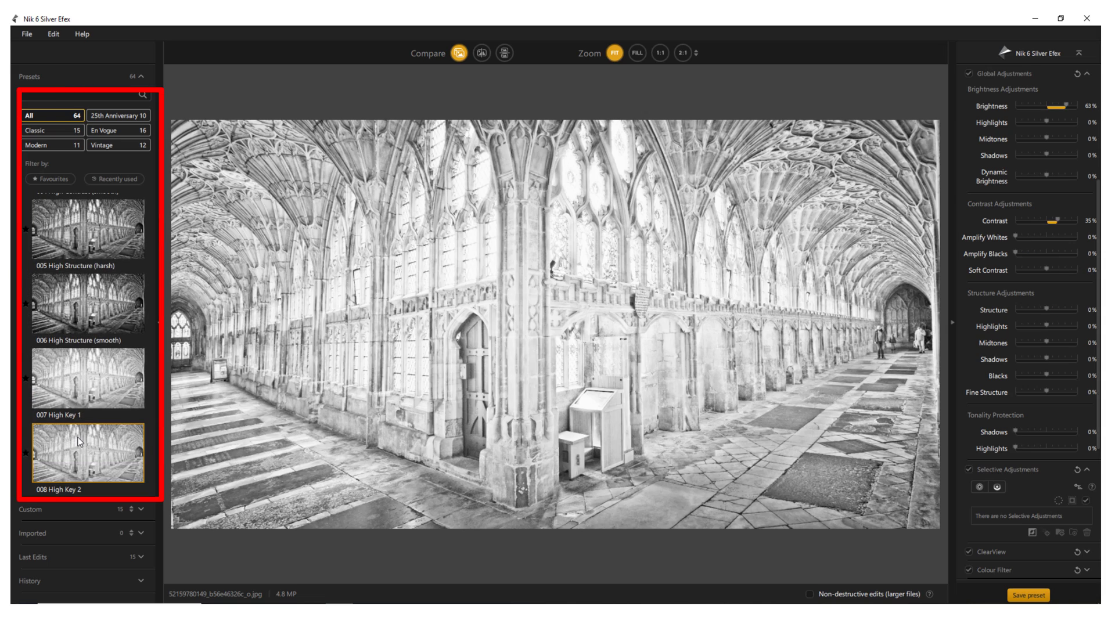
{"action": "left_click", "coordinate": [87, 408]}
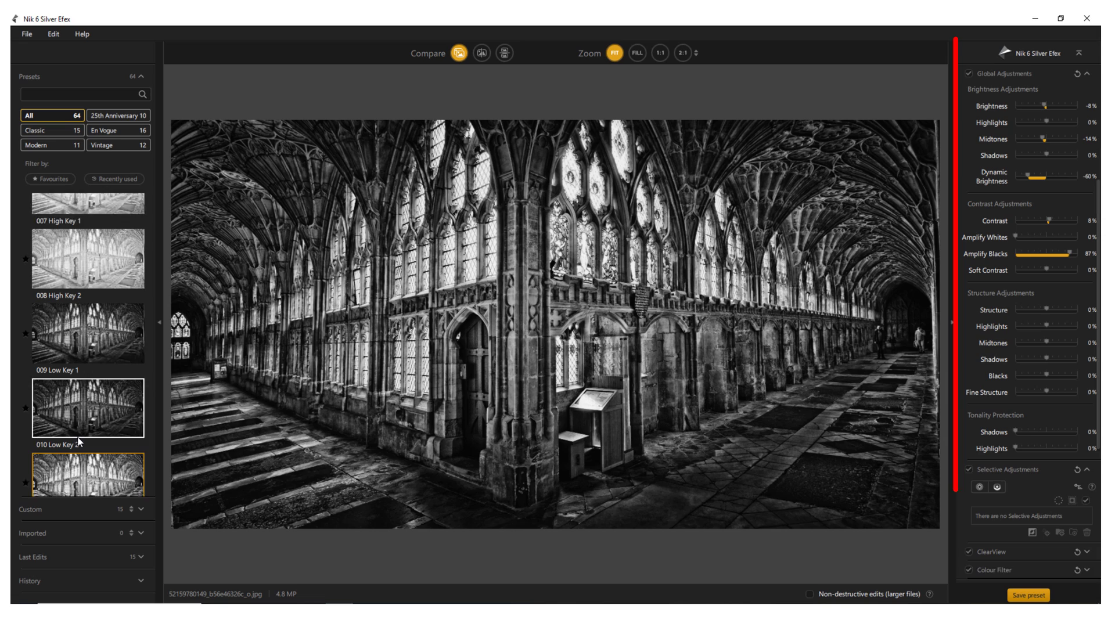
{"action": "left_click", "coordinate": [87, 455]}
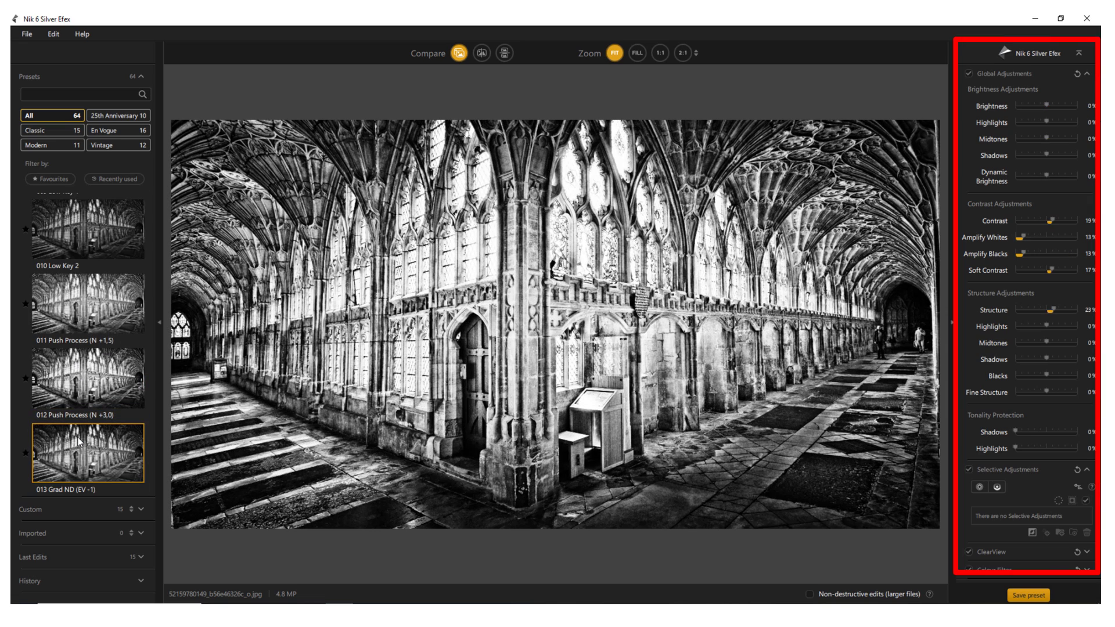
{"action": "left_click", "coordinate": [87, 452]}
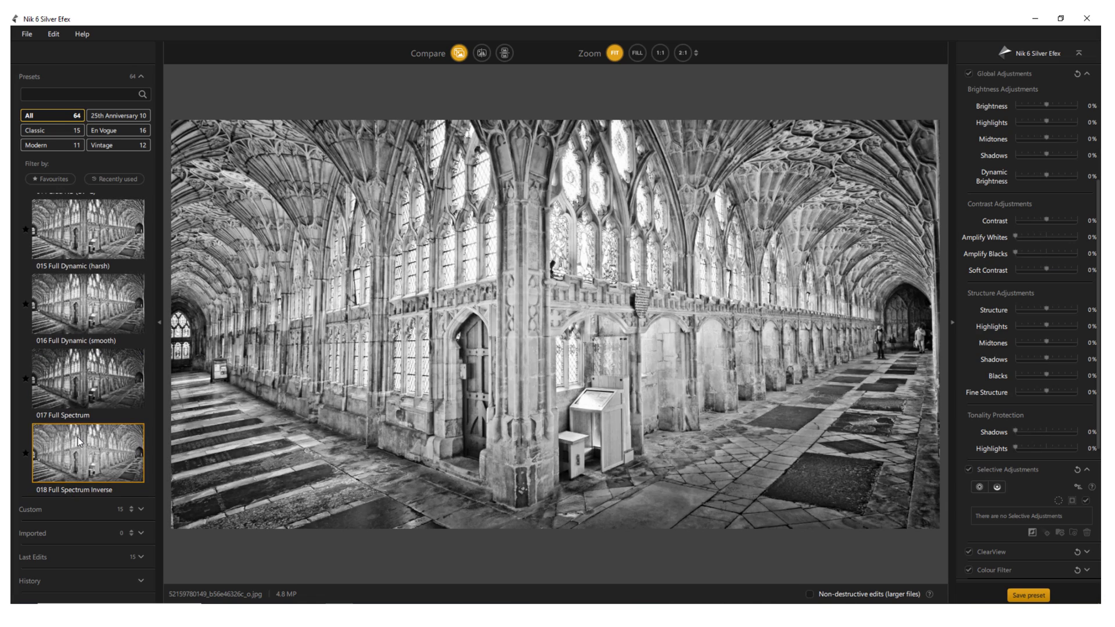
Continue through framed high-key, 023 Wet Rocks, silhouette, cool-toned frame, film noir and 039 Dark Pop looks.
{"action": "left_click", "coordinate": [87, 451]}
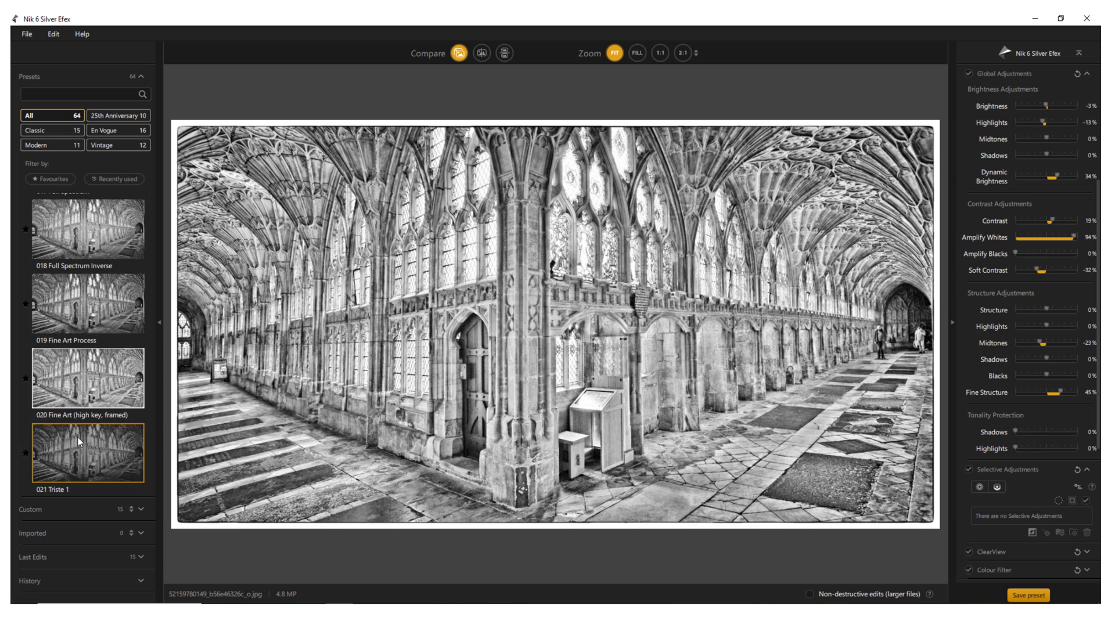
{"action": "left_click", "coordinate": [87, 454]}
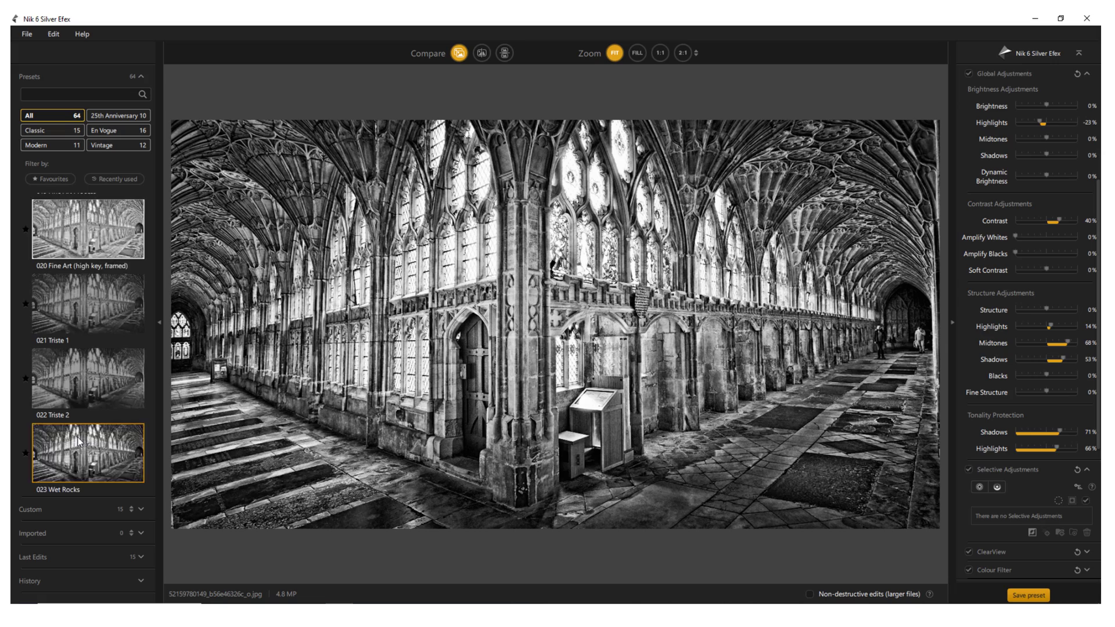
{"action": "left_click", "coordinate": [87, 453]}
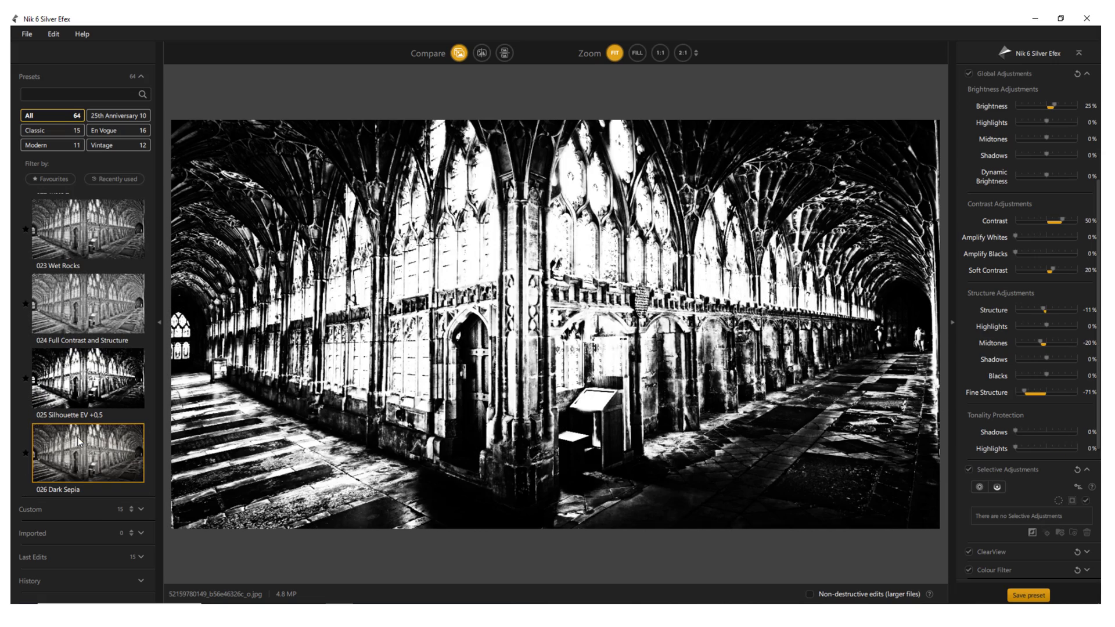
{"action": "left_click", "coordinate": [87, 454]}
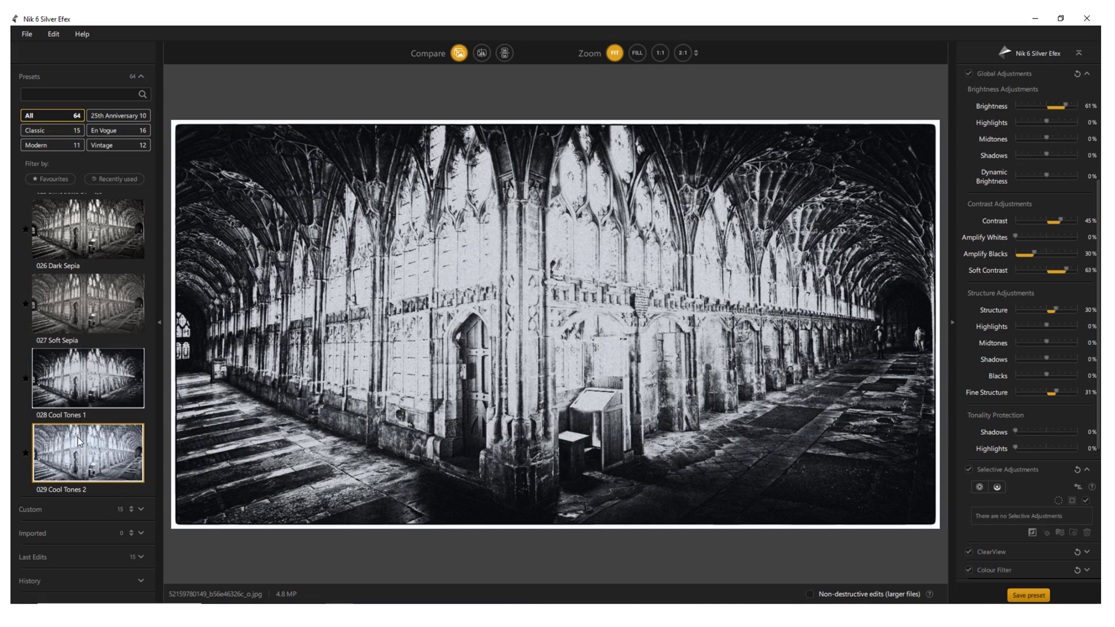
{"action": "left_click", "coordinate": [88, 453]}
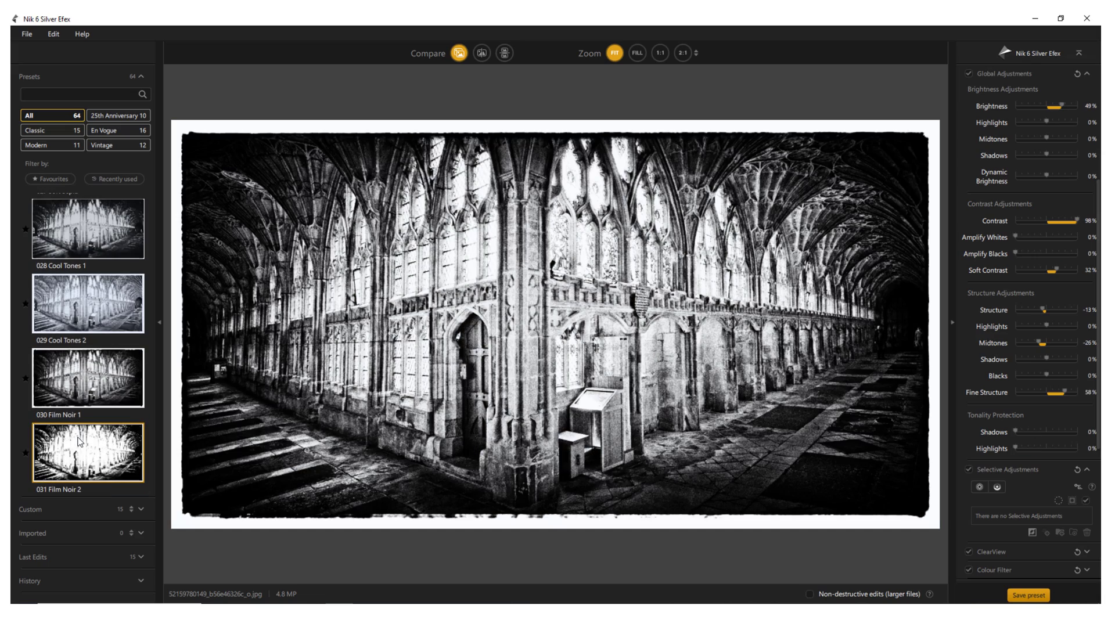
{"action": "left_click", "coordinate": [87, 455]}
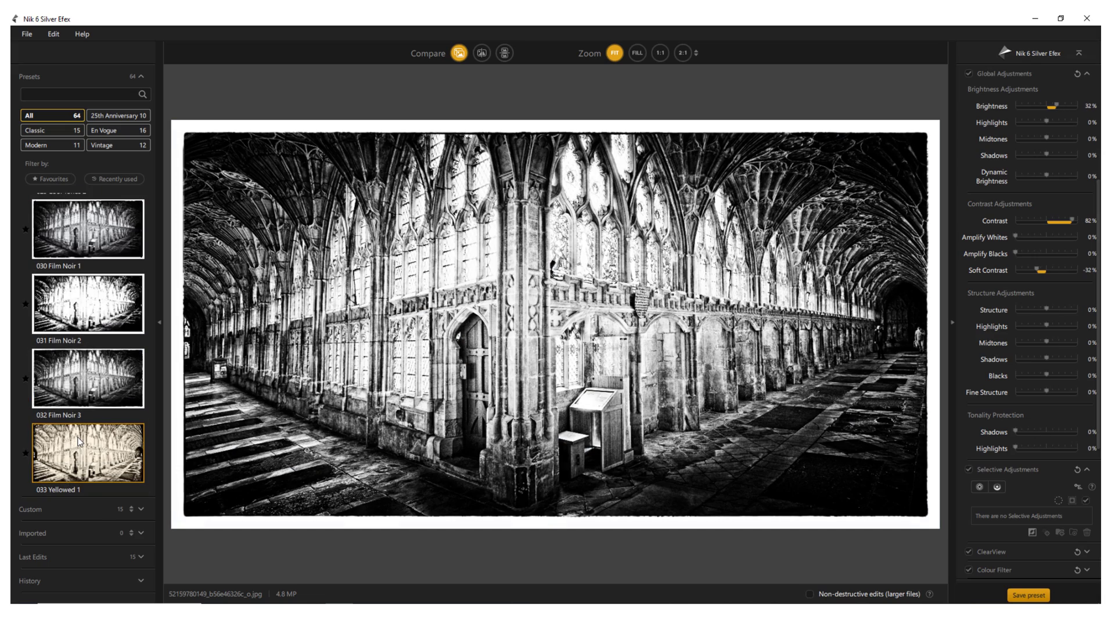
{"action": "left_click", "coordinate": [87, 453]}
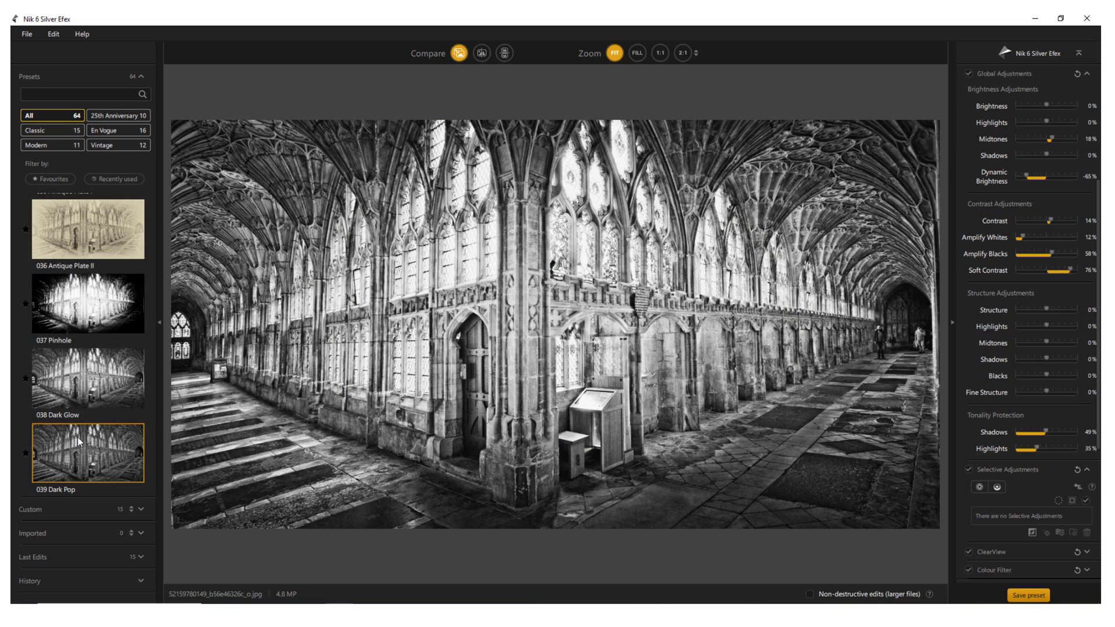
Try 044 Ominous Fade, 046 Subtle Glow, an edge-darkening preset and the Classic Portrait Angelic, Rugged and next looks.
{"action": "left_click", "coordinate": [87, 454]}
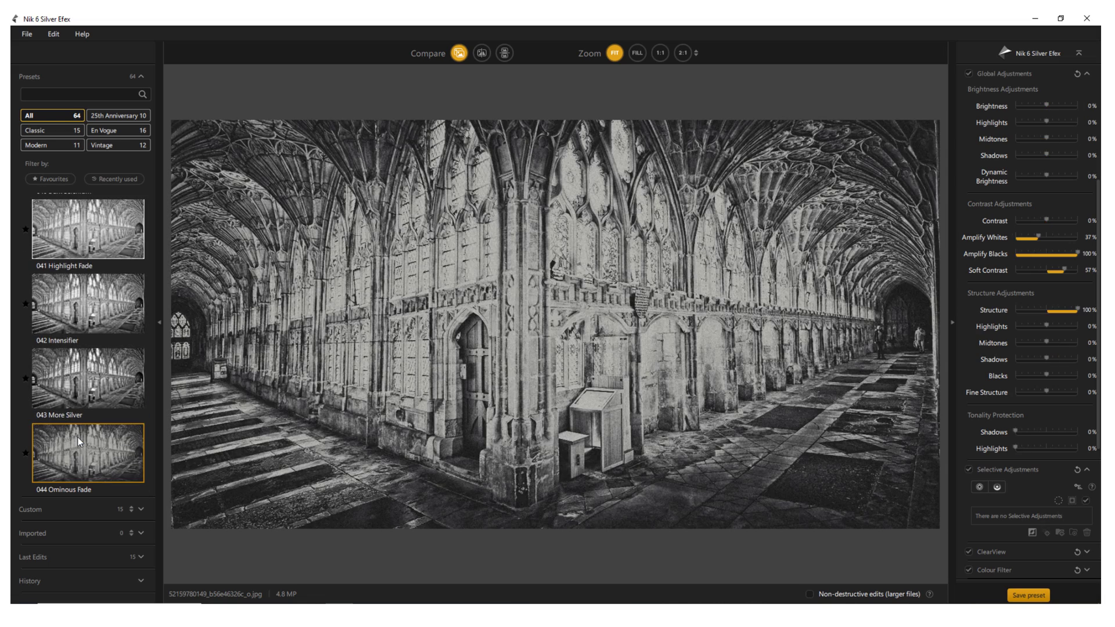
{"action": "left_click", "coordinate": [87, 450]}
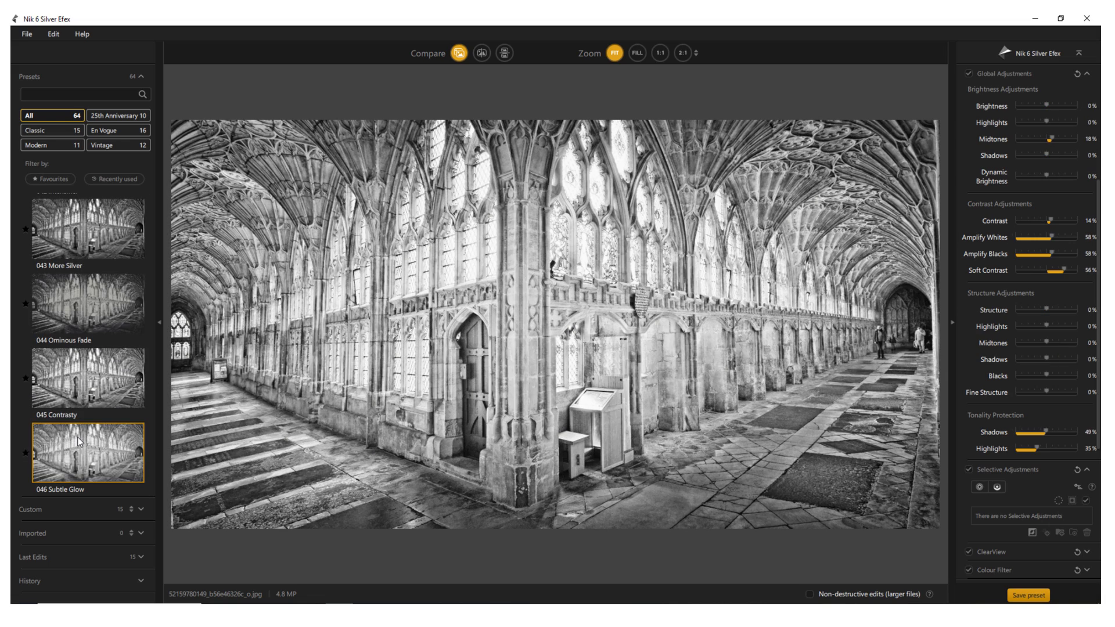
{"action": "left_click", "coordinate": [87, 454]}
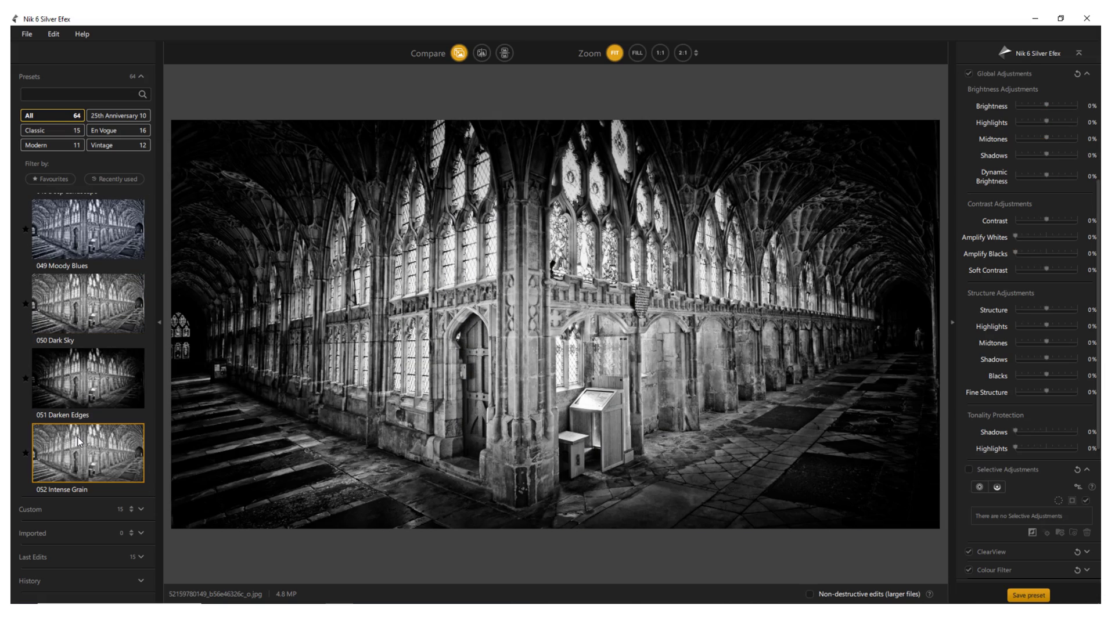
{"action": "left_click", "coordinate": [87, 454]}
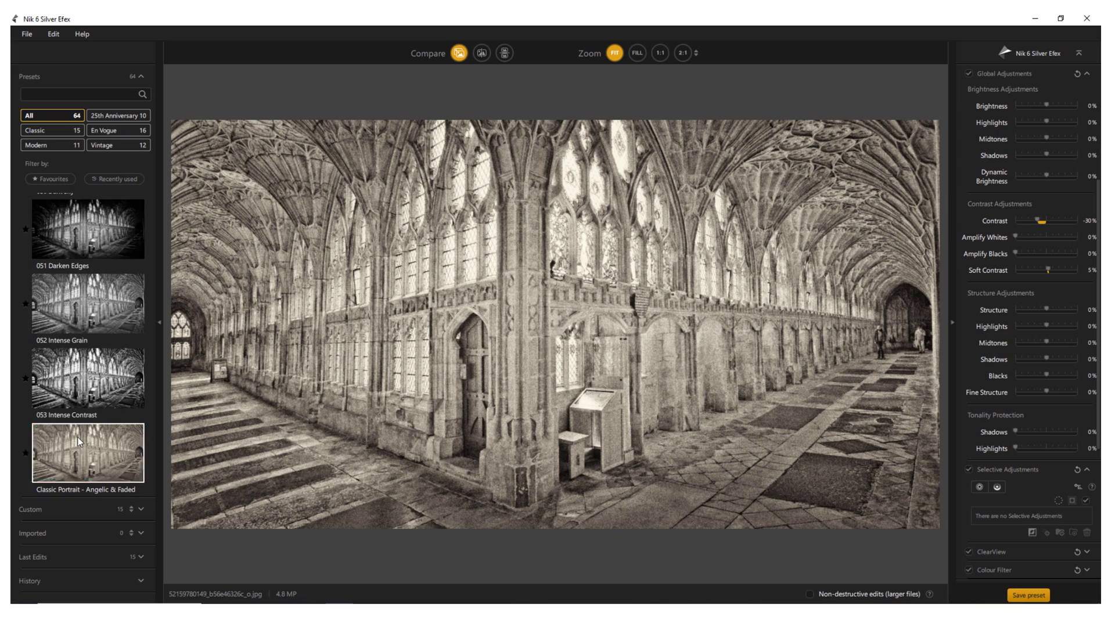
{"action": "left_click", "coordinate": [87, 453]}
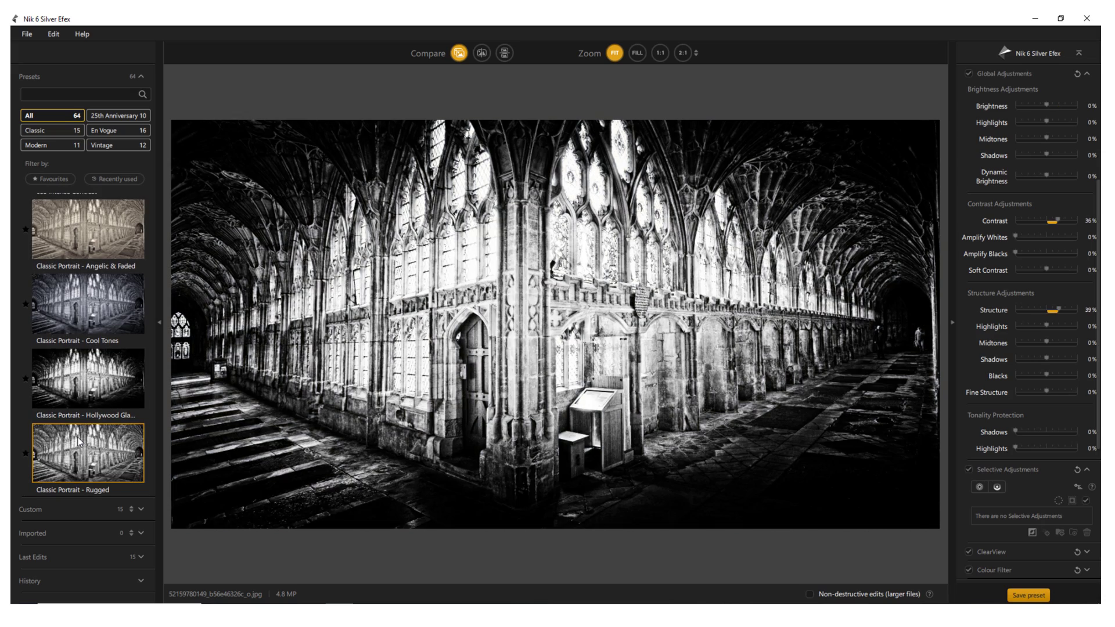
{"action": "left_click", "coordinate": [87, 453]}
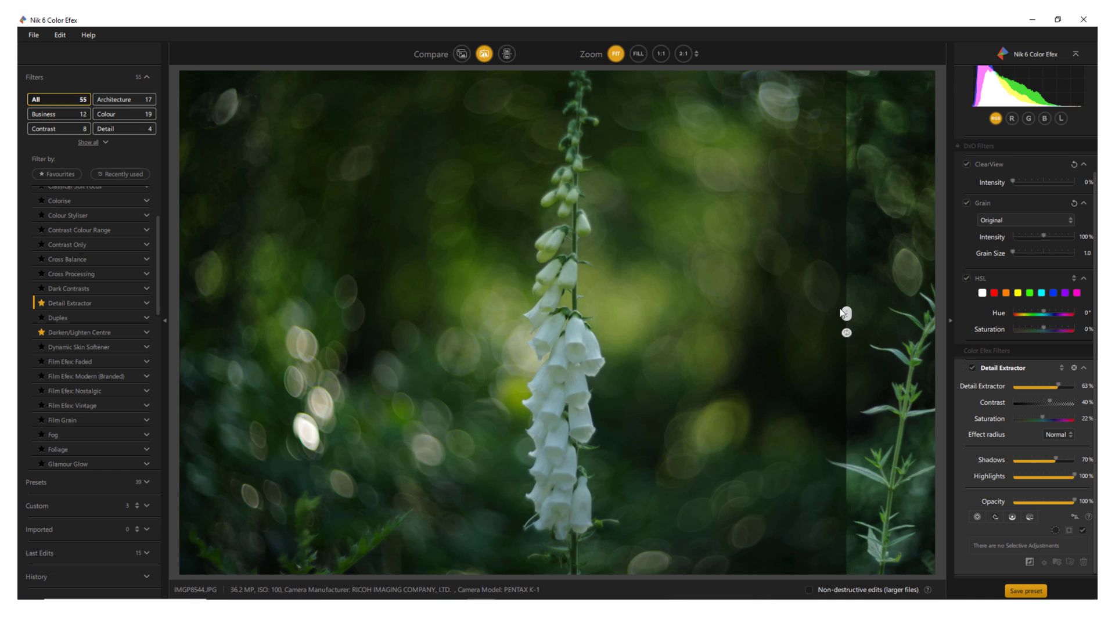
Slide the compare divider across the foxglove to reveal more of the Detail Extractor result.
{"action": "left_click_drag", "start_coordinate": [847, 332], "coordinate": [733, 333]}
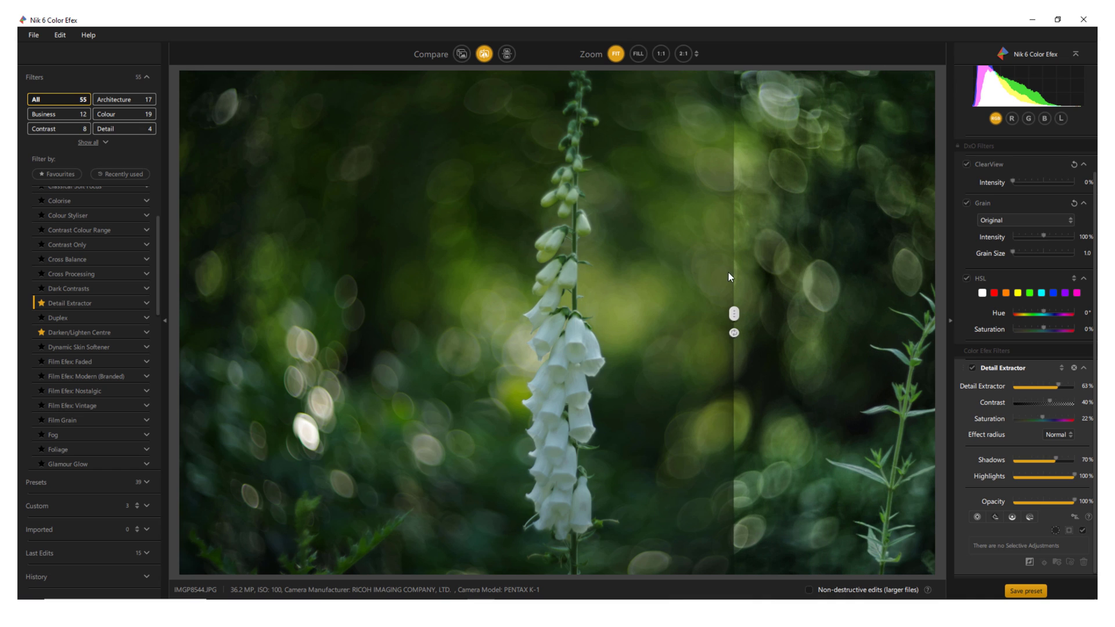
{"action": "left_click_drag", "start_coordinate": [733, 313], "coordinate": [553, 314]}
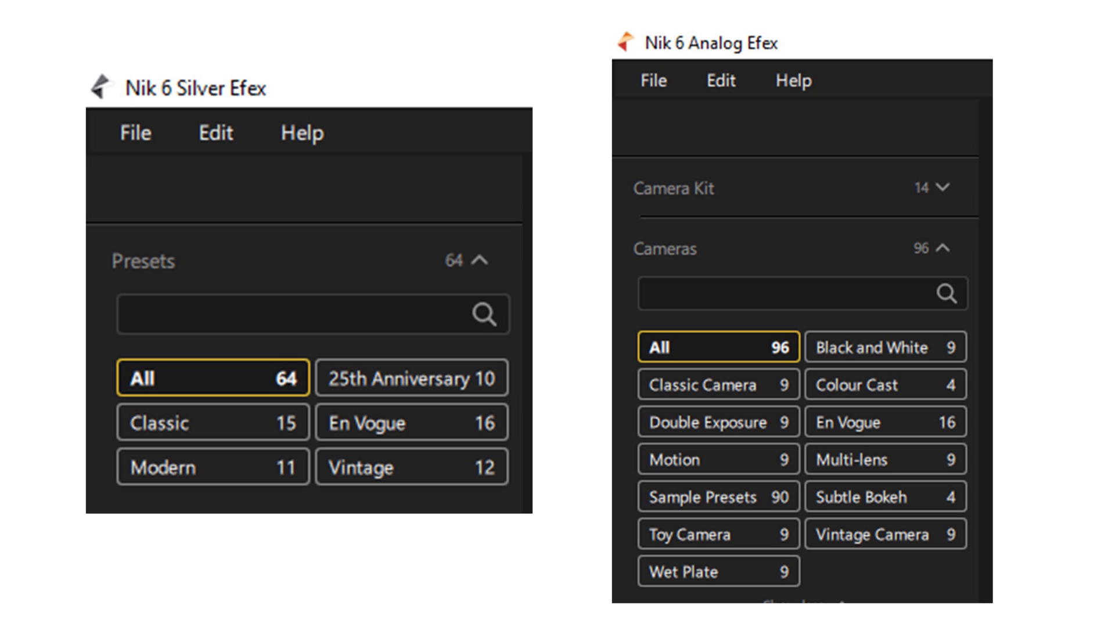
Load the bridge image IMGP0455 into Silver Efex with the 000 Neutral preset.
{"action": "left_click", "coordinate": [176, 483]}
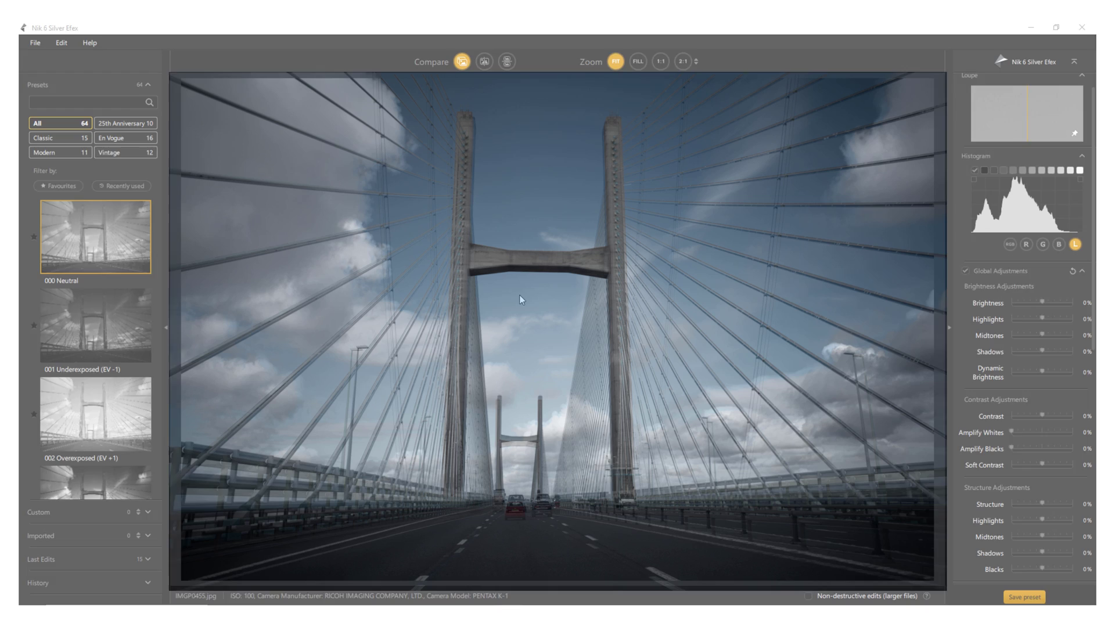
Filter to Modern presets and preview Full Dynamic (smooth), Fine Art Process, high-key Fine Art, Triste 2, Full Contrast and Structure.
{"action": "left_click", "coordinate": [59, 152]}
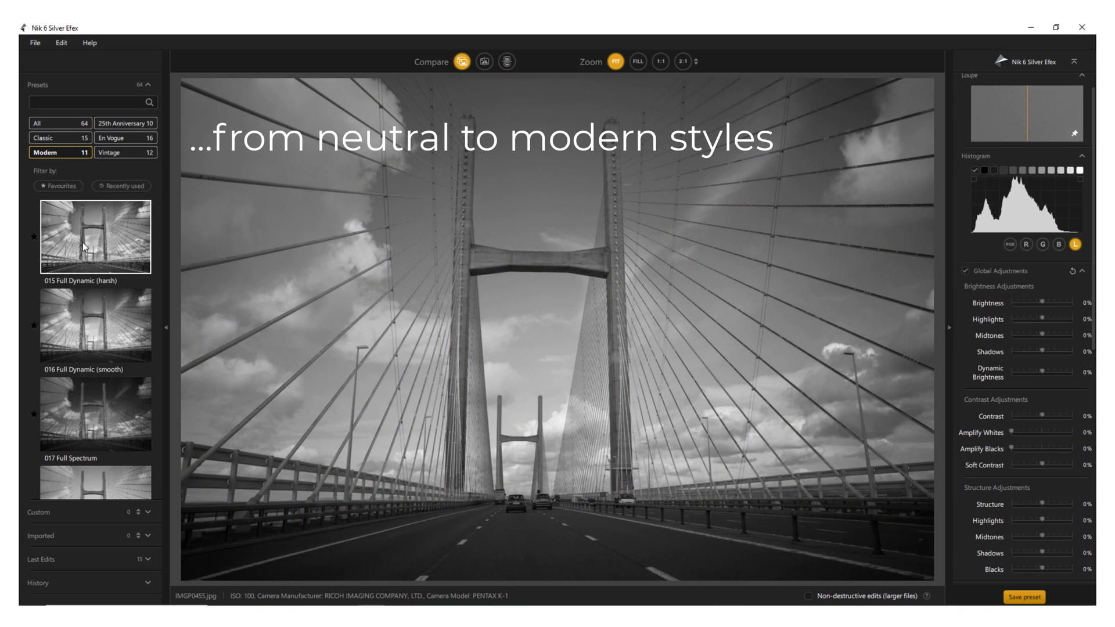
{"action": "left_click", "coordinate": [94, 324]}
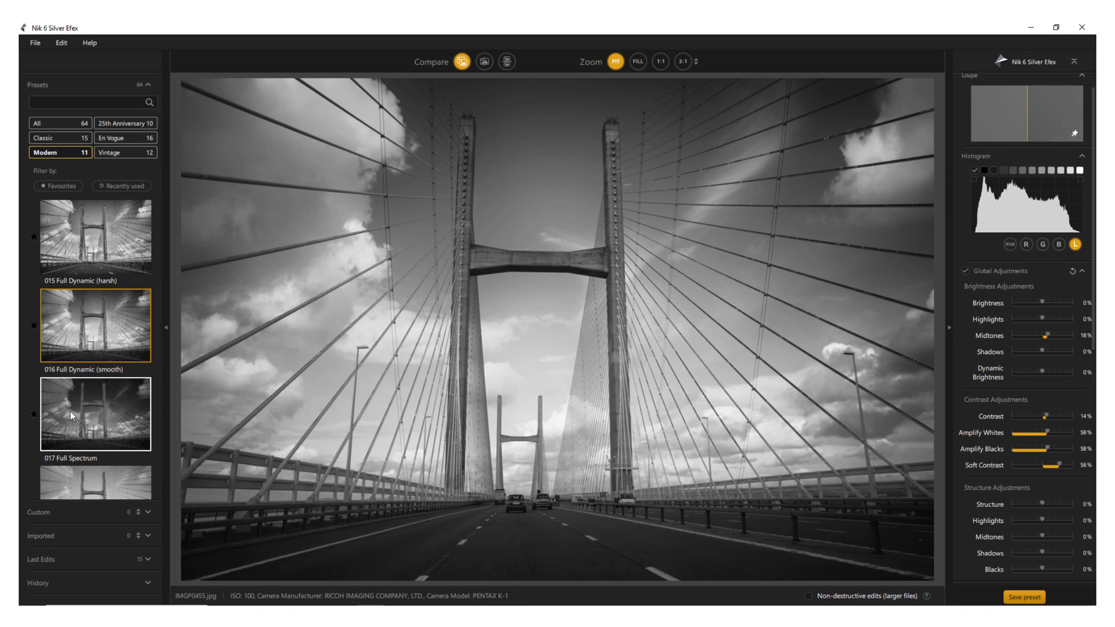
{"action": "left_click", "coordinate": [94, 448]}
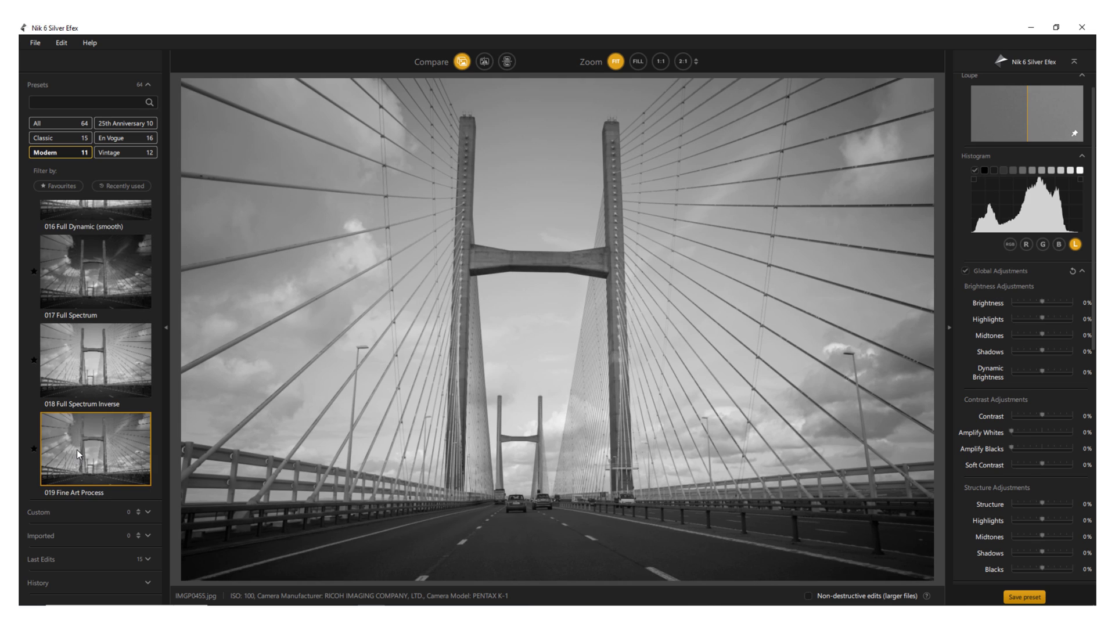
{"action": "left_click", "coordinate": [95, 448]}
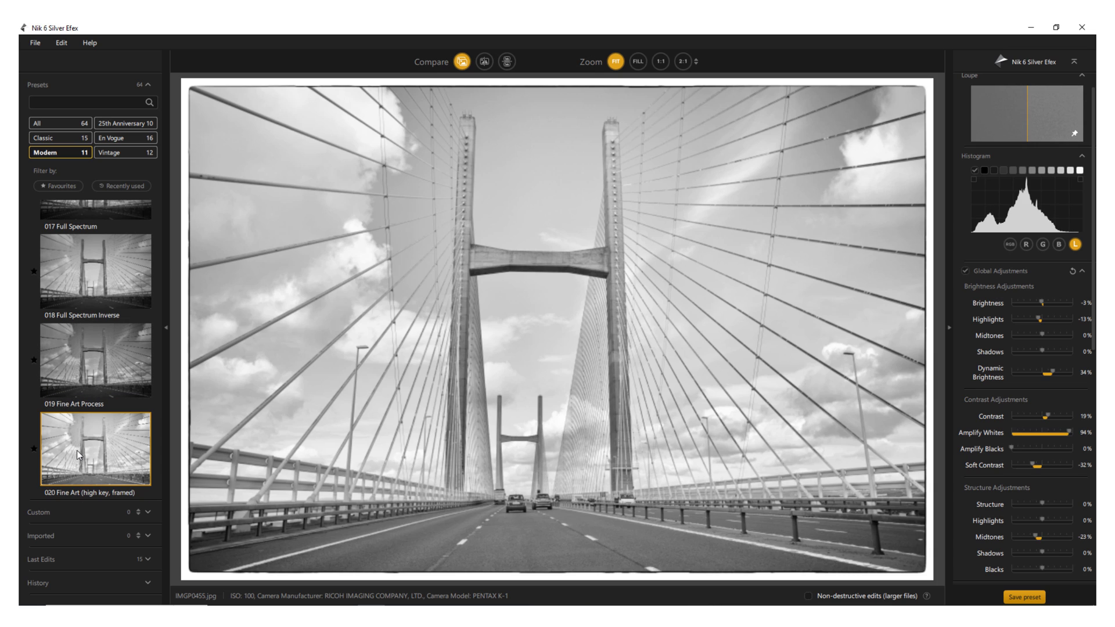
{"action": "left_click", "coordinate": [95, 448]}
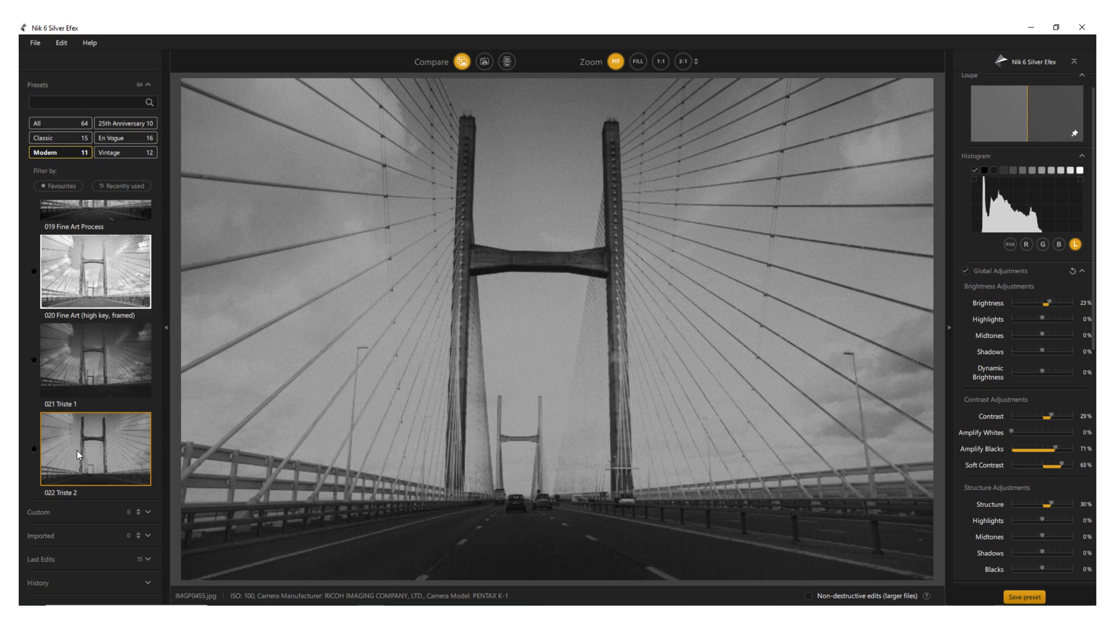
{"action": "left_click", "coordinate": [95, 448]}
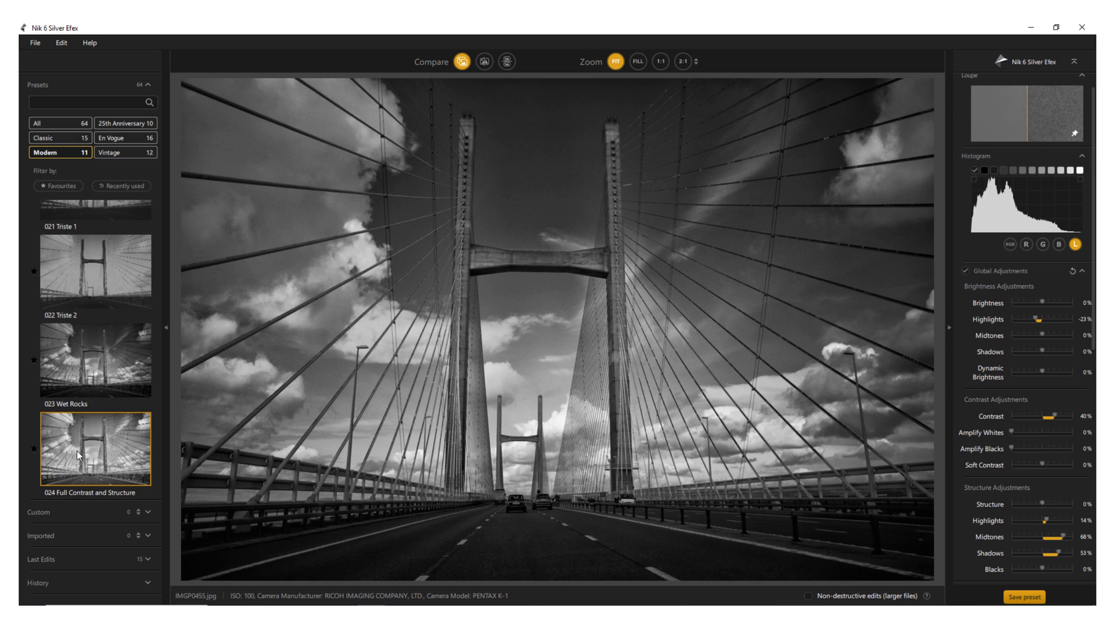
Revisit Full Dynamic (harsh), then settle on 016 Full Dynamic (smooth) for the bridge.
{"action": "left_click", "coordinate": [95, 446]}
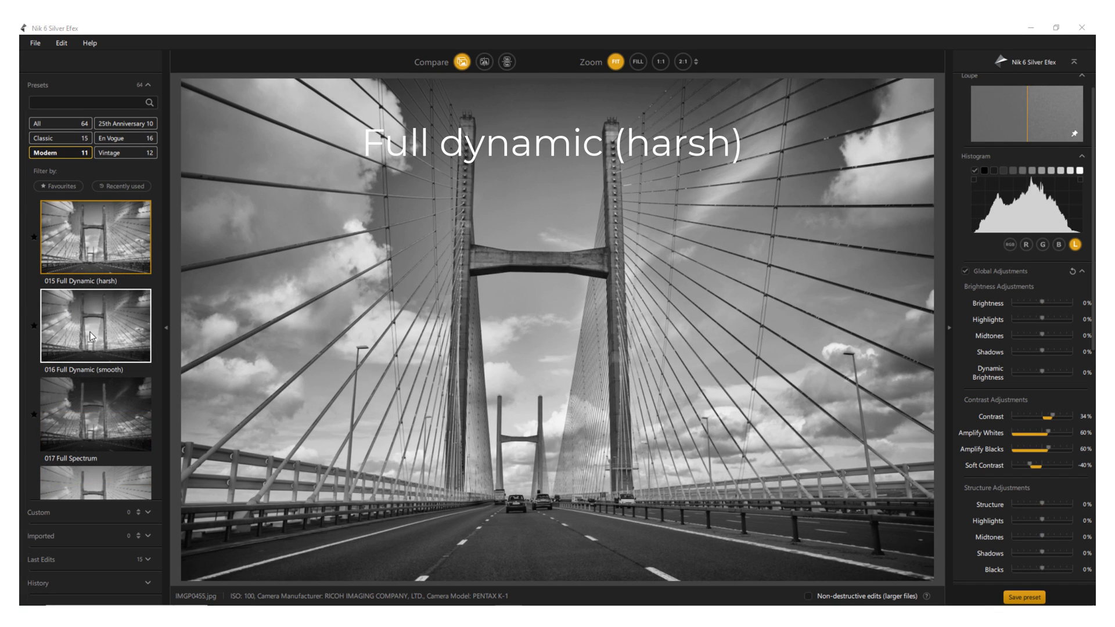
{"action": "left_click", "coordinate": [94, 324]}
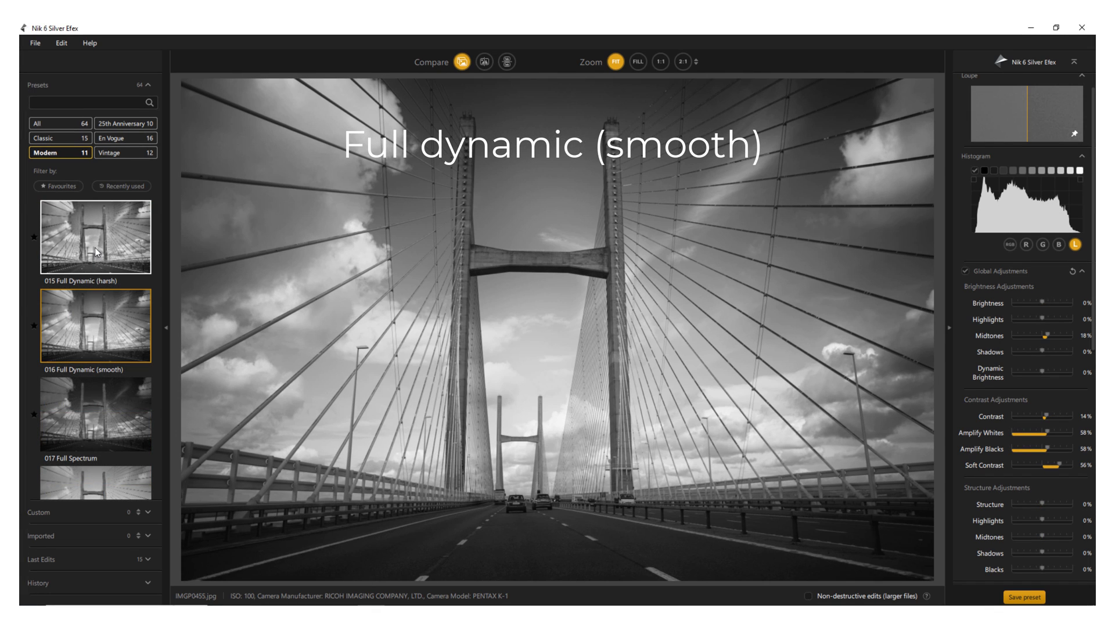
{"action": "left_click", "coordinate": [94, 325]}
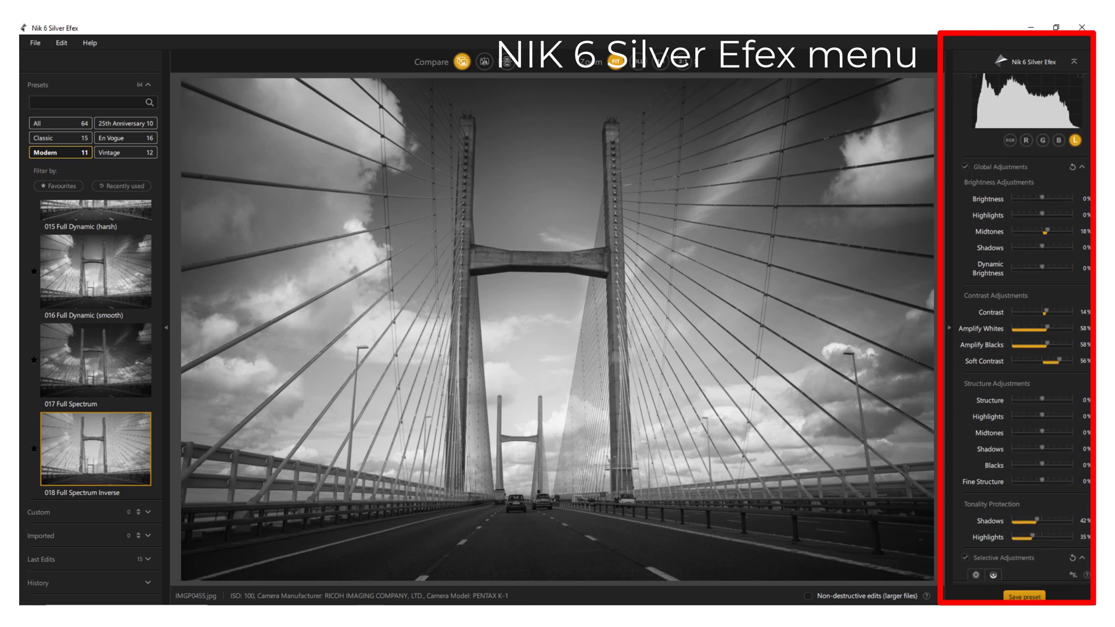
Raise Brightness to 40%, Dynamic Brightness 22%, Contrast 38% and Structure 36% in Global Adjustments.
{"action": "scroll", "scroll_direction": "down", "scroll_amount": 3}
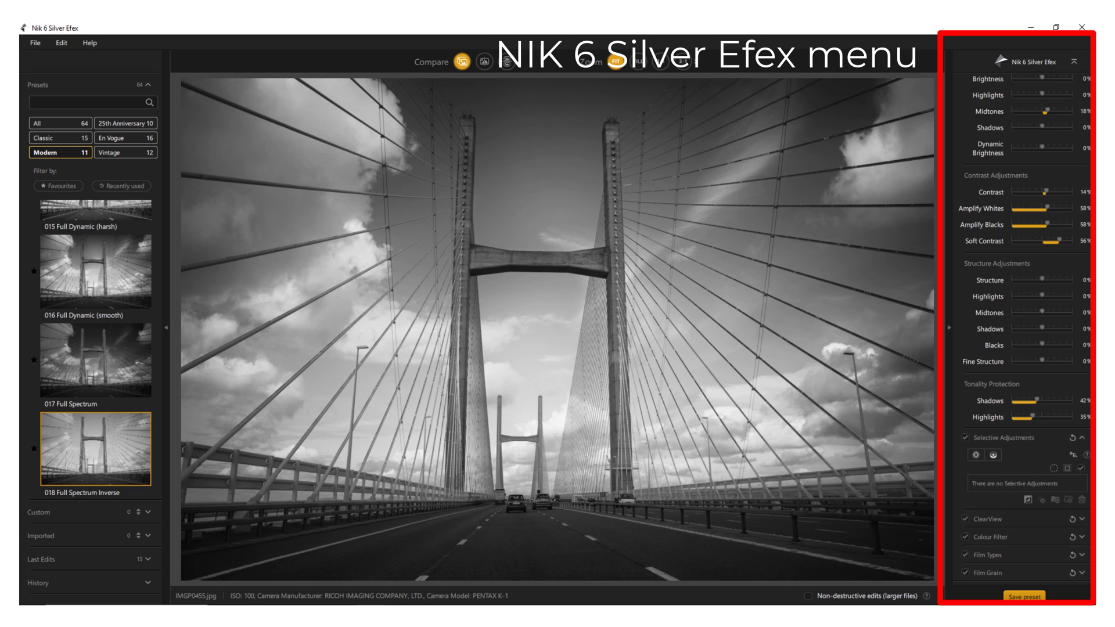
{"action": "scroll", "scroll_direction": "down", "scroll_amount": 3}
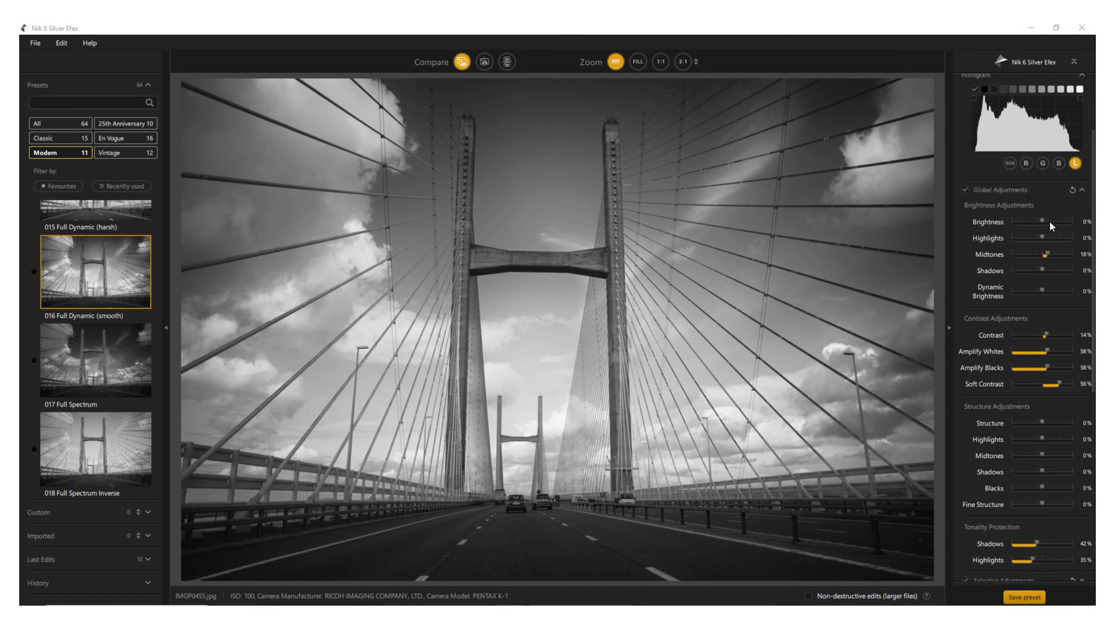
{"action": "left_click_drag", "start_coordinate": [1053, 238], "coordinate": [1041, 238]}
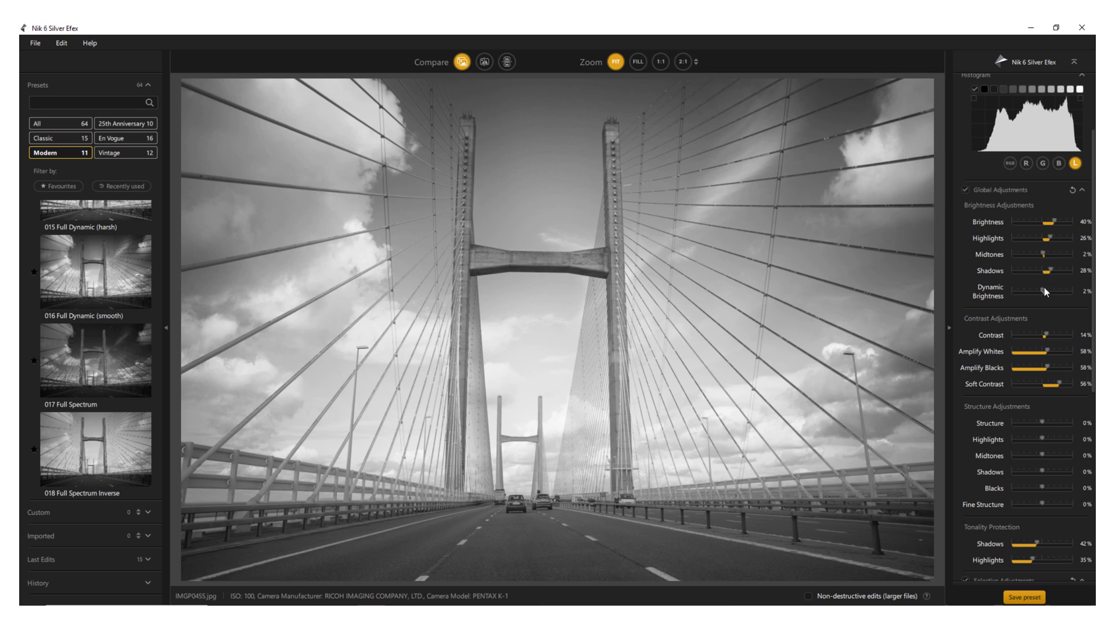
{"action": "left_click_drag", "start_coordinate": [1043, 291], "coordinate": [1059, 292]}
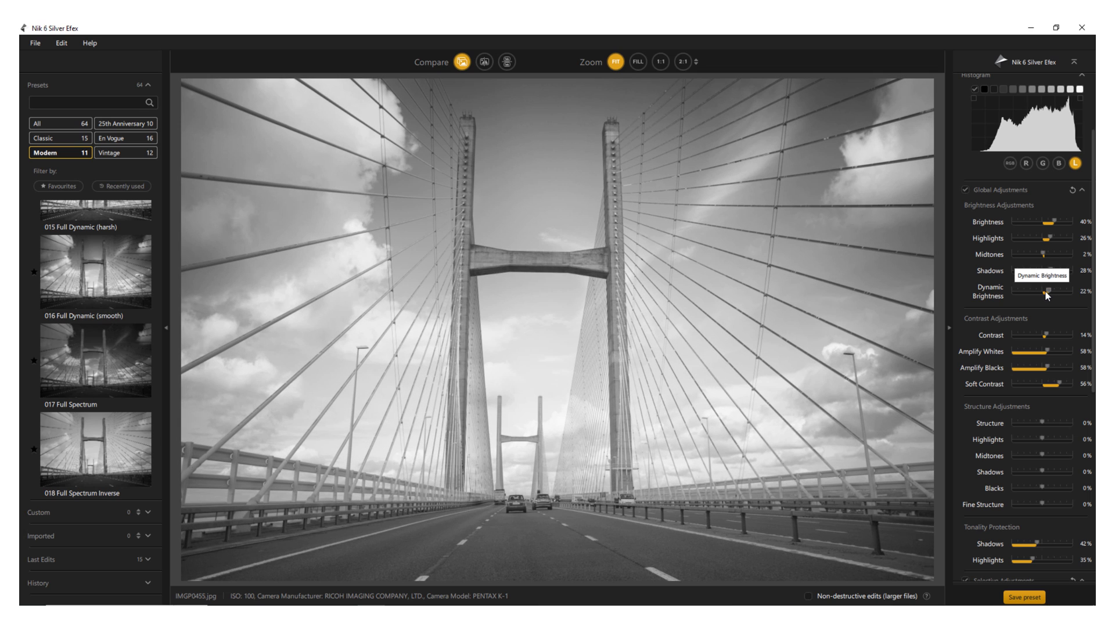
{"action": "left_click_drag", "start_coordinate": [1048, 335], "coordinate": [1061, 334]}
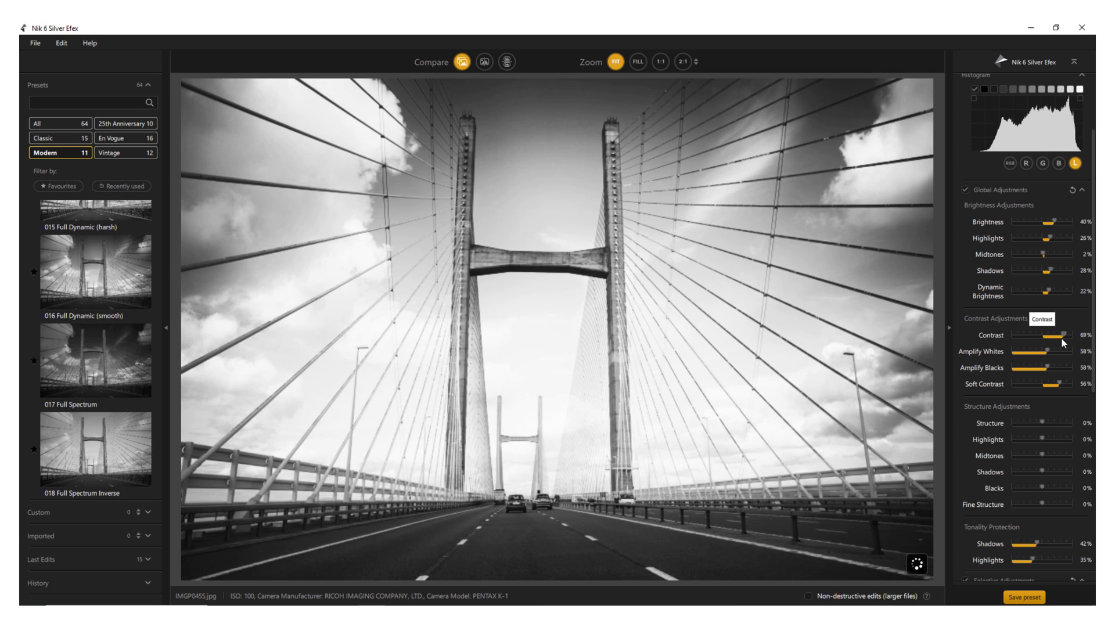
{"action": "left_click_drag", "start_coordinate": [1059, 335], "coordinate": [1043, 335]}
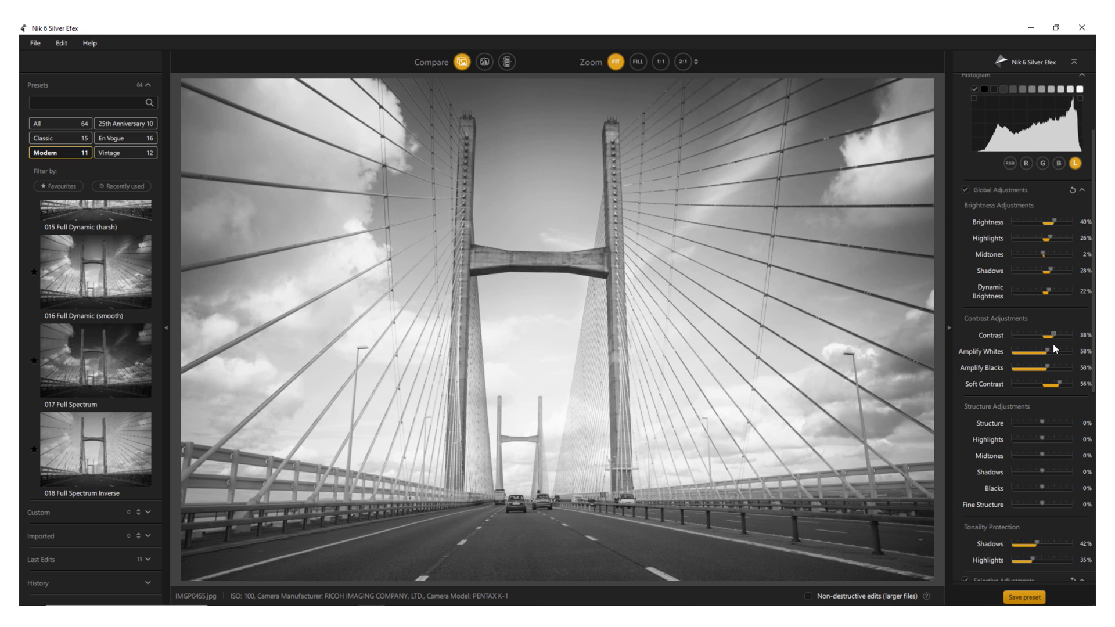
{"action": "left_click_drag", "start_coordinate": [1038, 423], "coordinate": [1056, 423]}
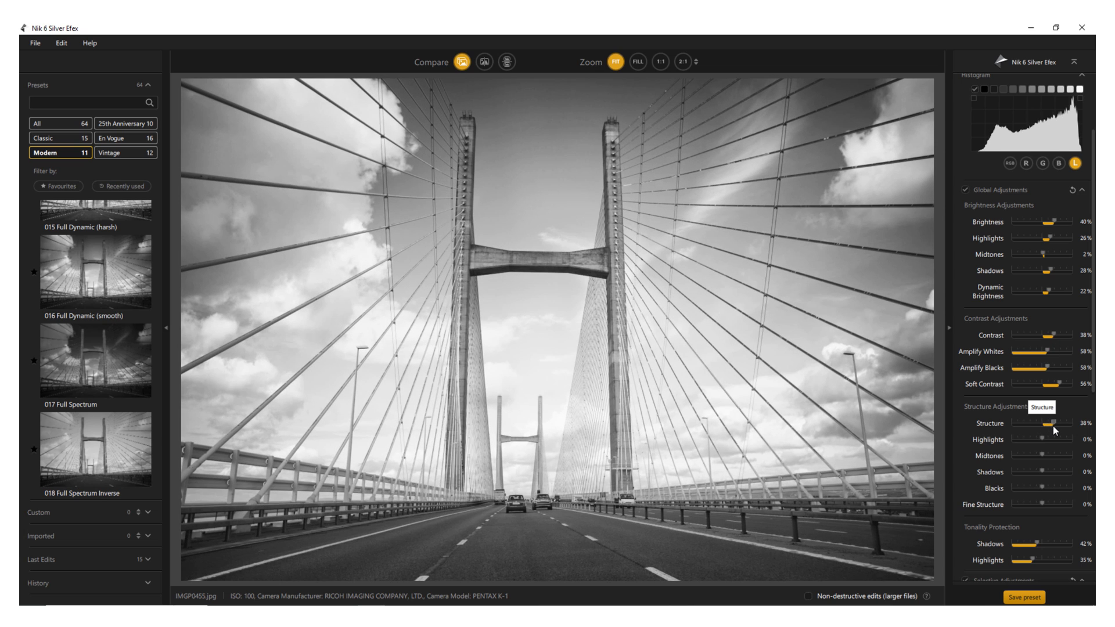
{"action": "scroll", "scroll_direction": "down", "scroll_amount": 3}
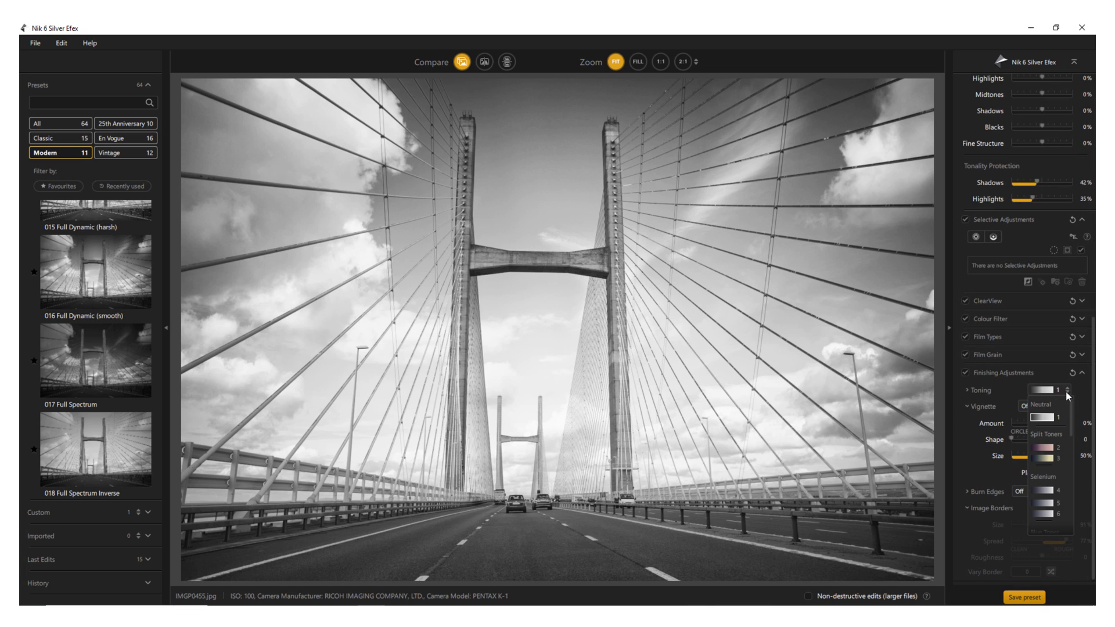
Set Toning to Neutral 1 and add a Lens Falloff 3 vignette, lowering Amount to darken the edges.
{"action": "left_click", "coordinate": [1045, 504]}
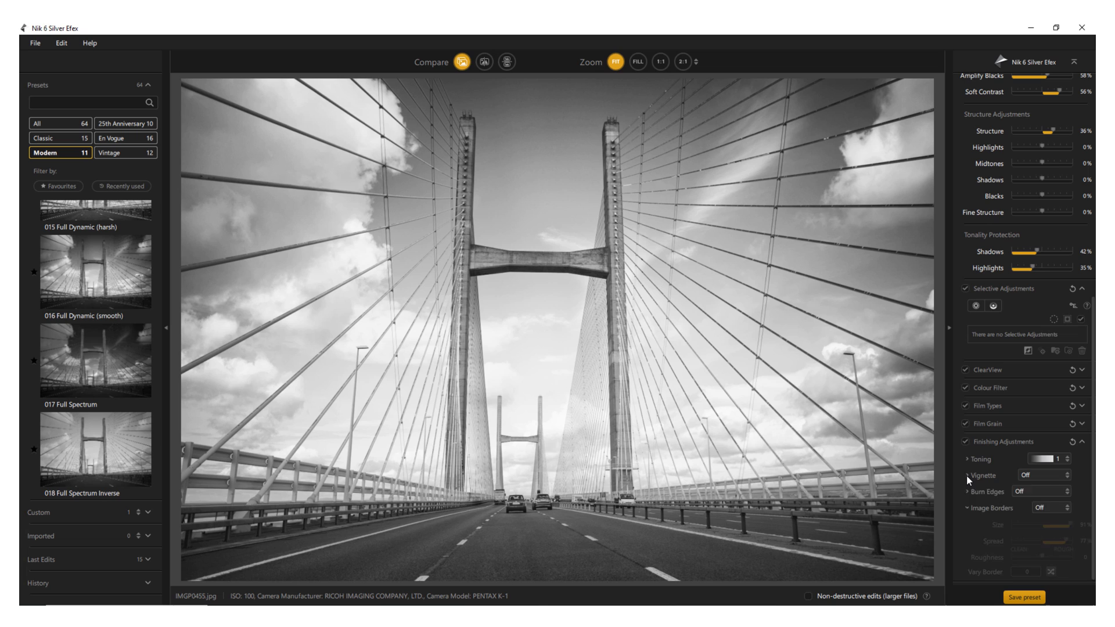
{"action": "left_click", "coordinate": [978, 475]}
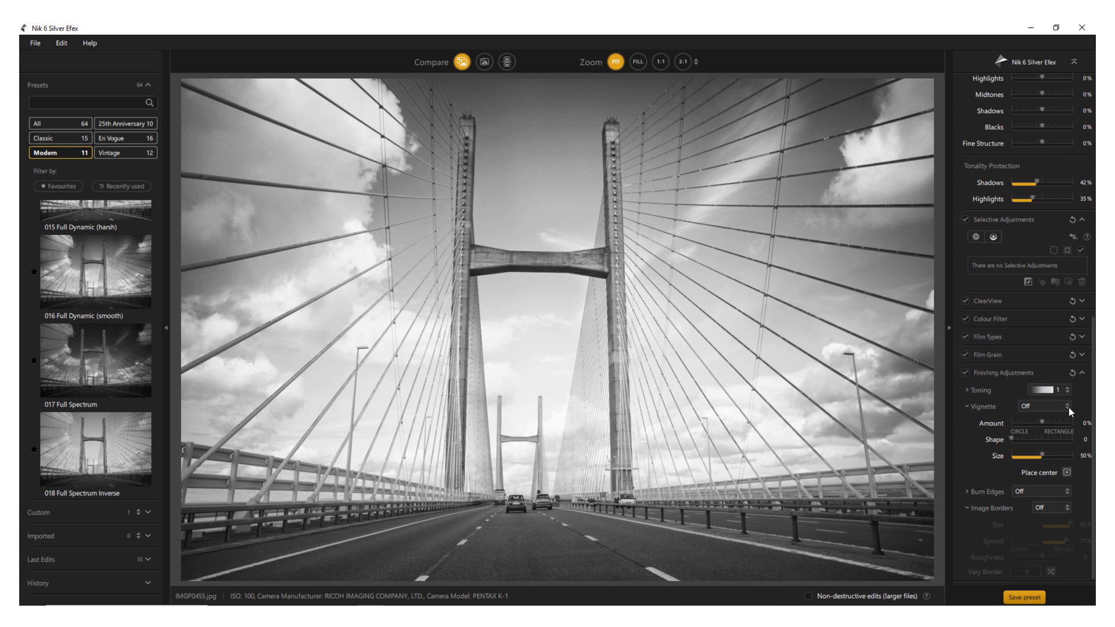
{"action": "left_click", "coordinate": [1045, 405]}
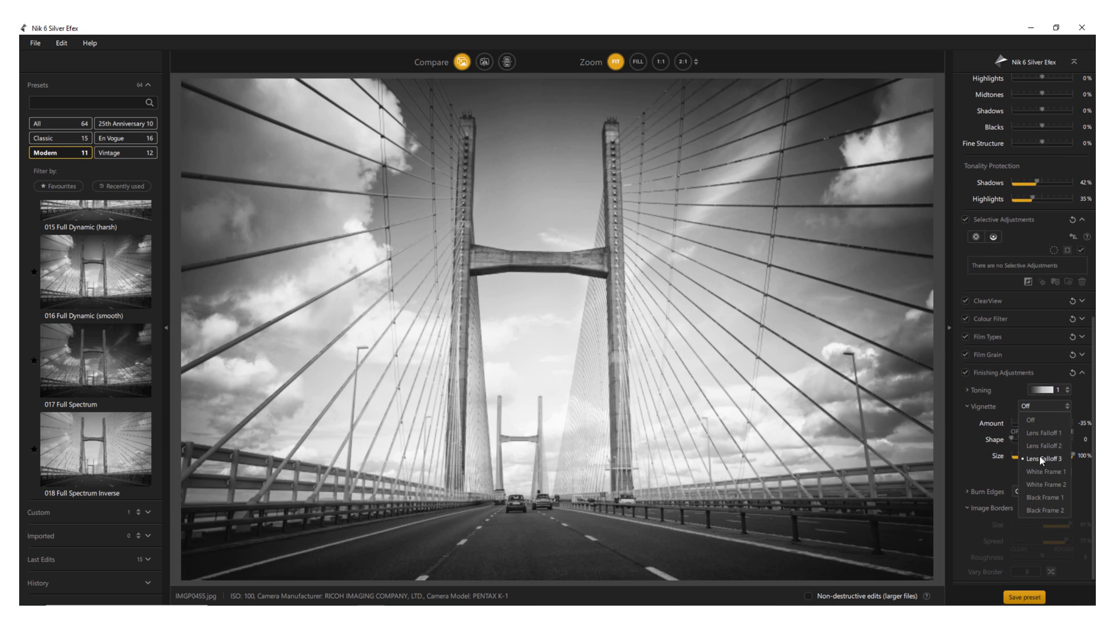
{"action": "left_click", "coordinate": [1043, 456]}
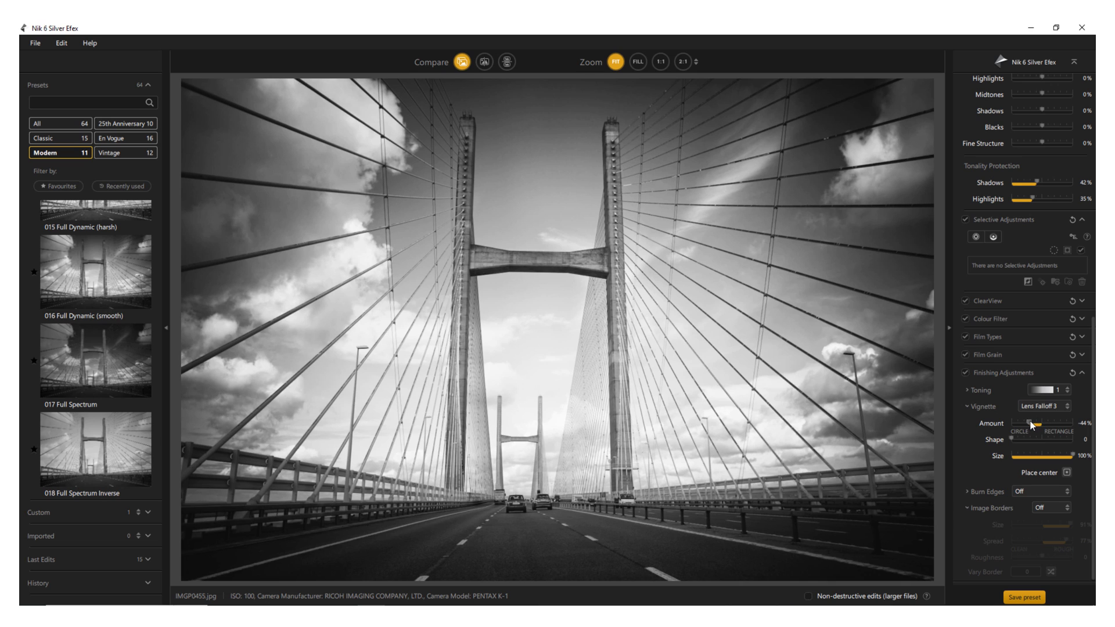
{"action": "left_click_drag", "start_coordinate": [1038, 432], "coordinate": [1021, 432]}
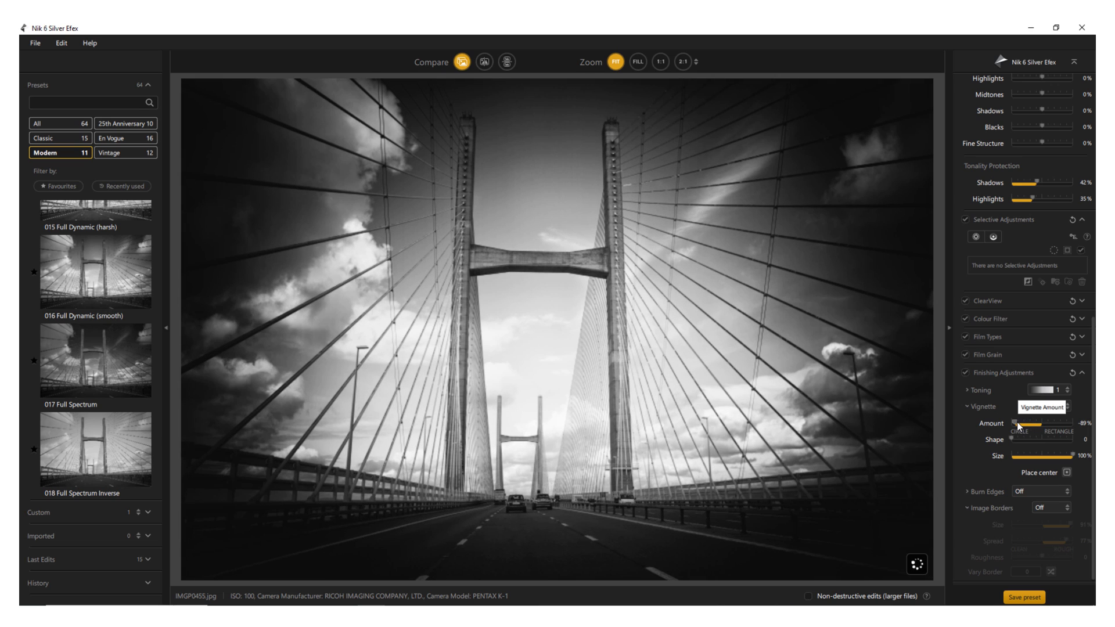
{"action": "left_click_drag", "start_coordinate": [1018, 424], "coordinate": [1032, 428]}
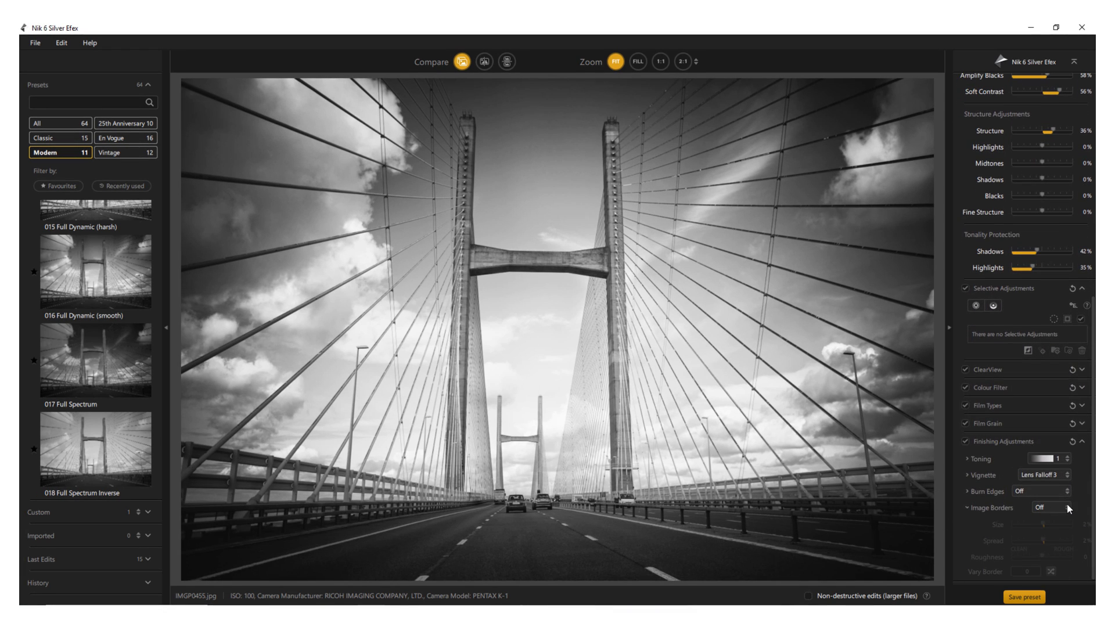
Apply a Type 5 image border at 100% size with Spread about 26%.
{"action": "left_click", "coordinate": [1053, 508]}
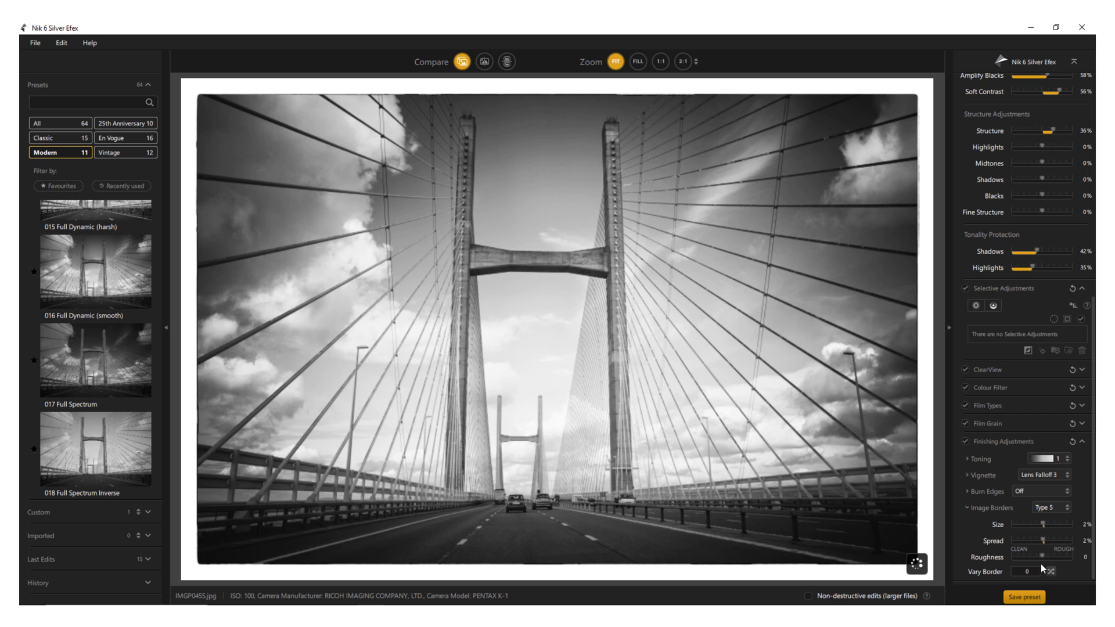
{"action": "left_click_drag", "start_coordinate": [1042, 524], "coordinate": [1017, 524]}
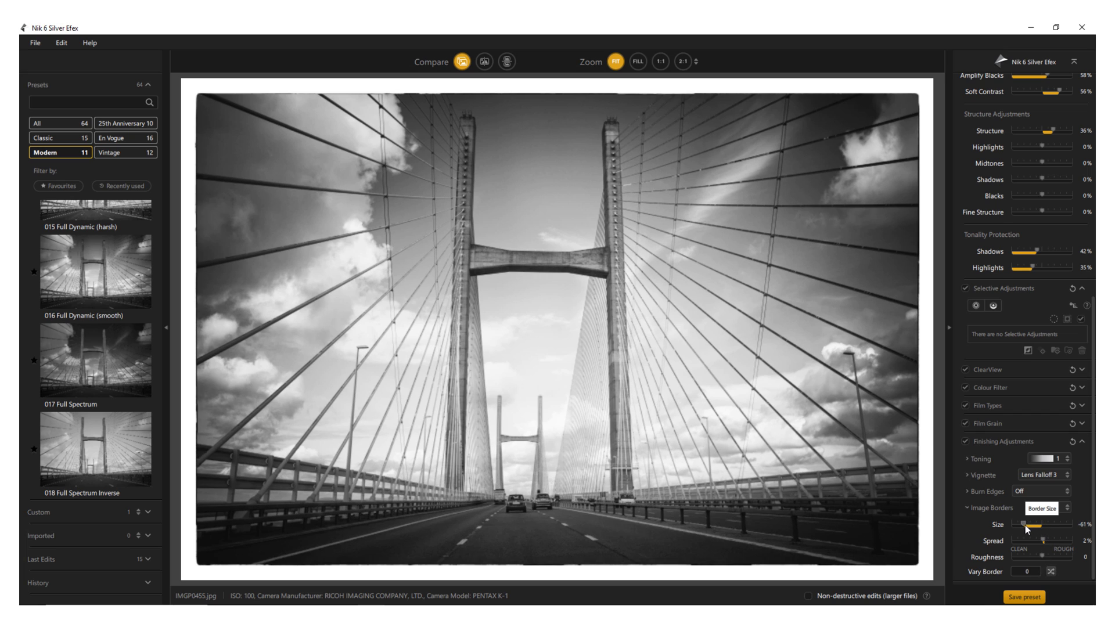
{"action": "left_click_drag", "start_coordinate": [1032, 525], "coordinate": [1021, 525]}
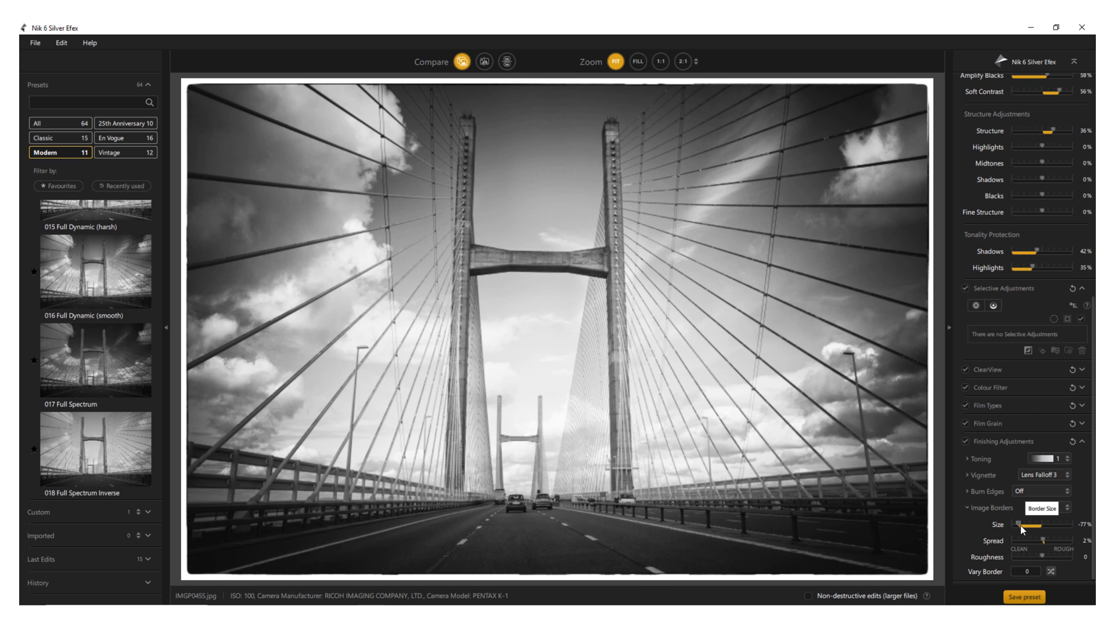
{"action": "left_click_drag", "start_coordinate": [1024, 525], "coordinate": [1075, 525]}
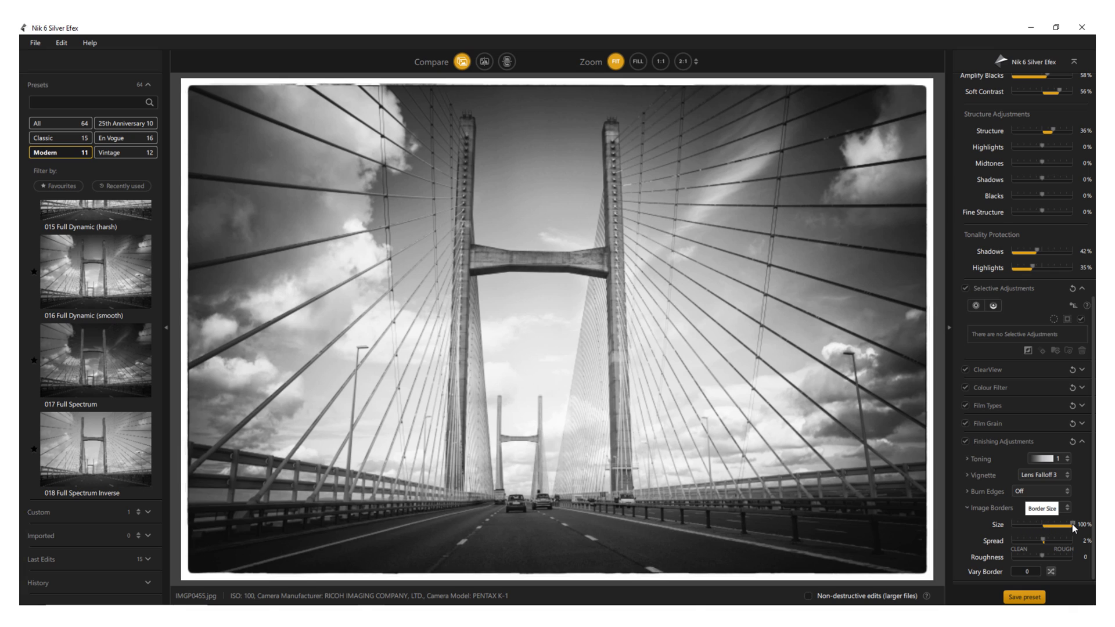
{"action": "left_click_drag", "start_coordinate": [1049, 540], "coordinate": [1023, 540]}
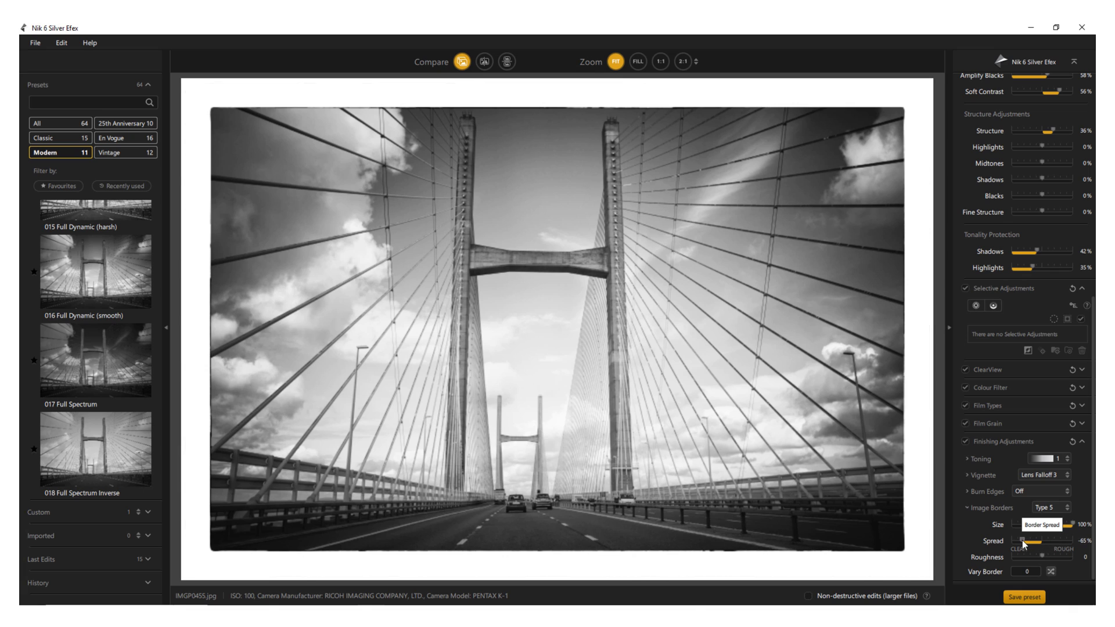
{"action": "left_click_drag", "start_coordinate": [1022, 542], "coordinate": [1051, 541]}
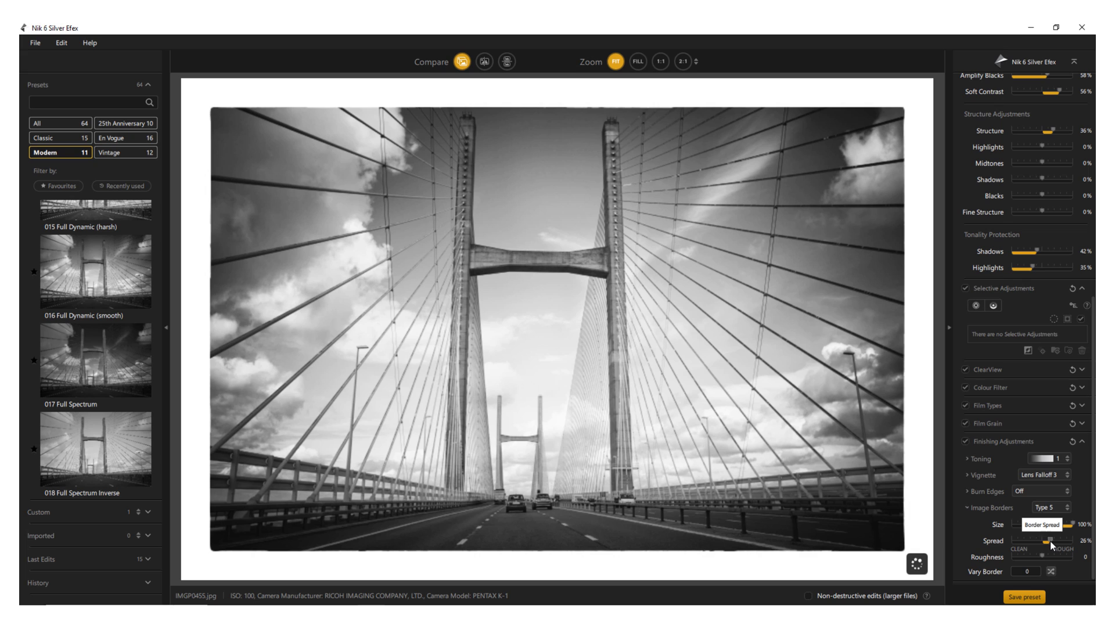
{"action": "left_click", "coordinate": [1022, 597]}
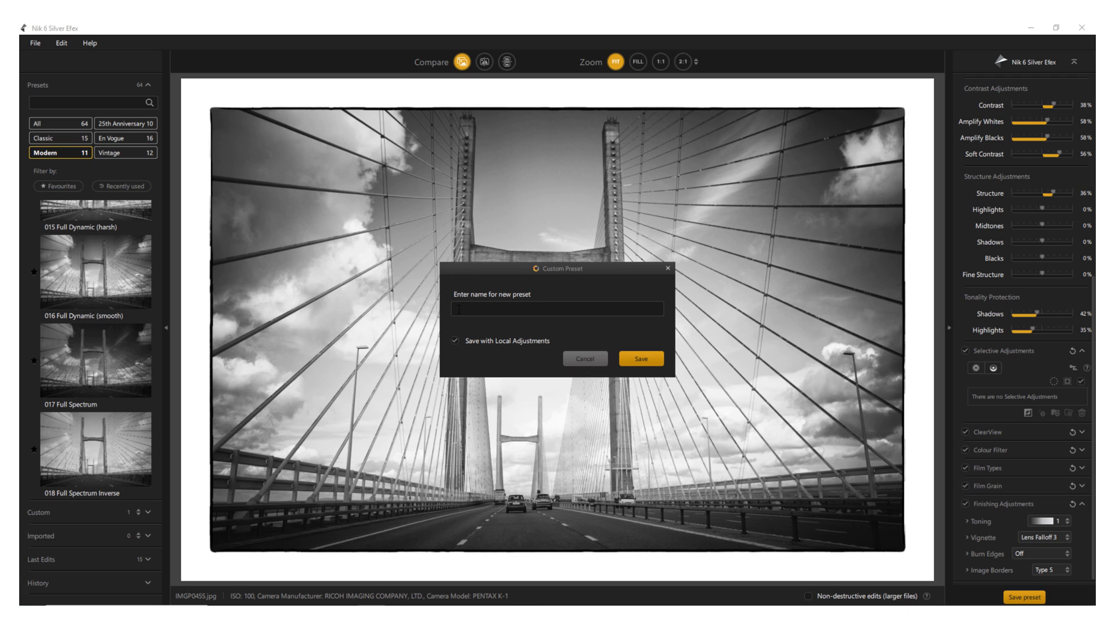
Name the custom preset 'm' and save it.
{"action": "type", "text": "m 1"}
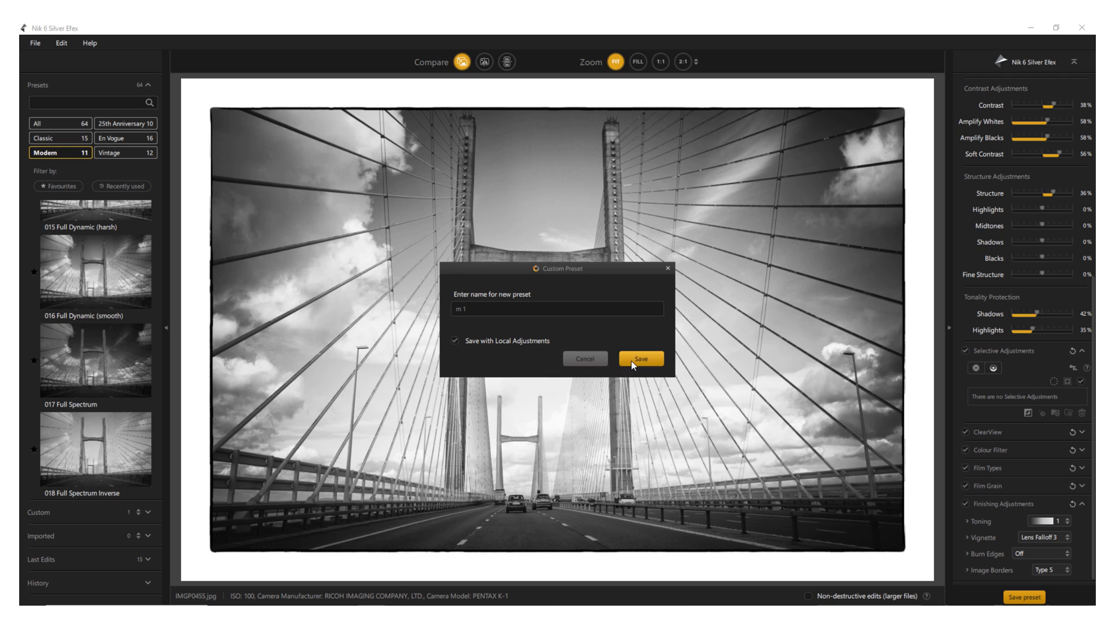
{"action": "left_click", "coordinate": [639, 359]}
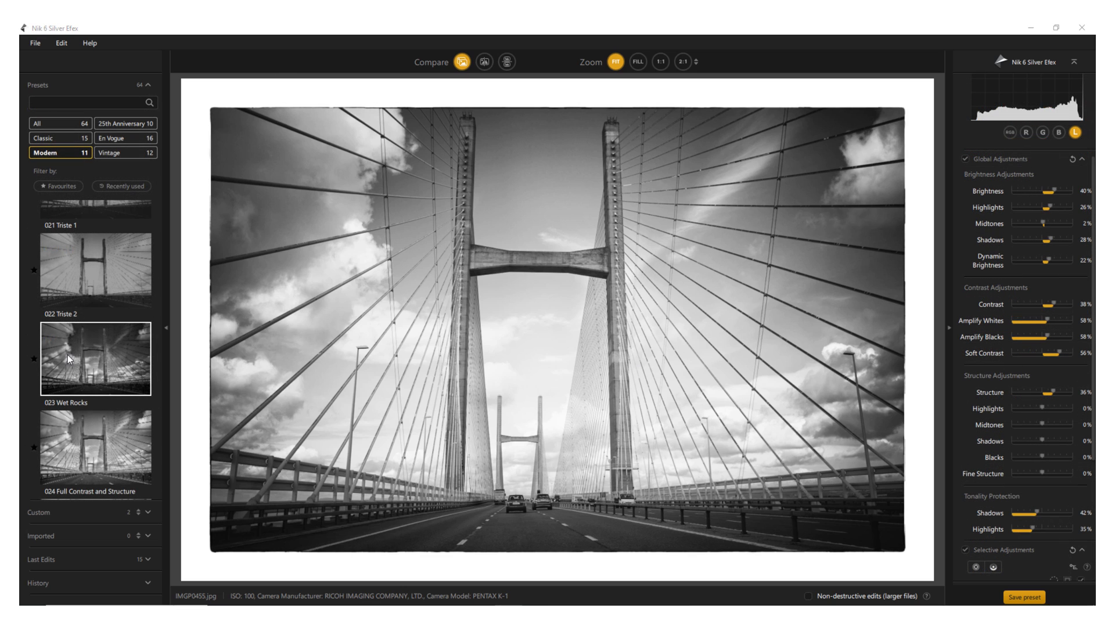
Apply the Wet Rocks look to the car mirror photo, then the Silhouette EV +0.5 preset.
{"action": "left_click", "coordinate": [94, 359]}
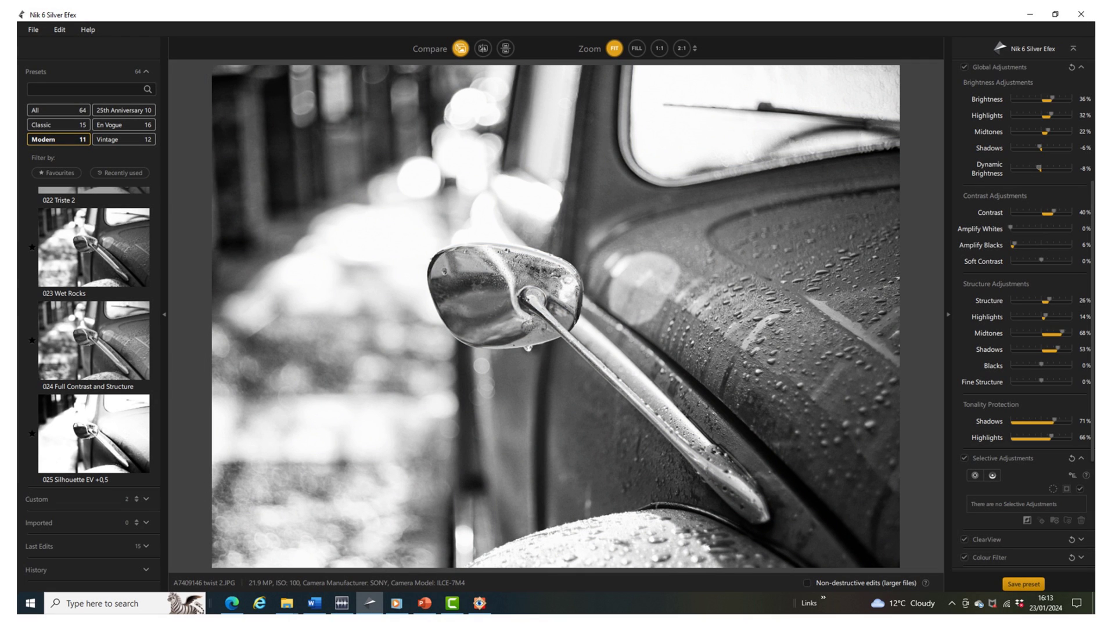
{"action": "left_click", "coordinate": [58, 125]}
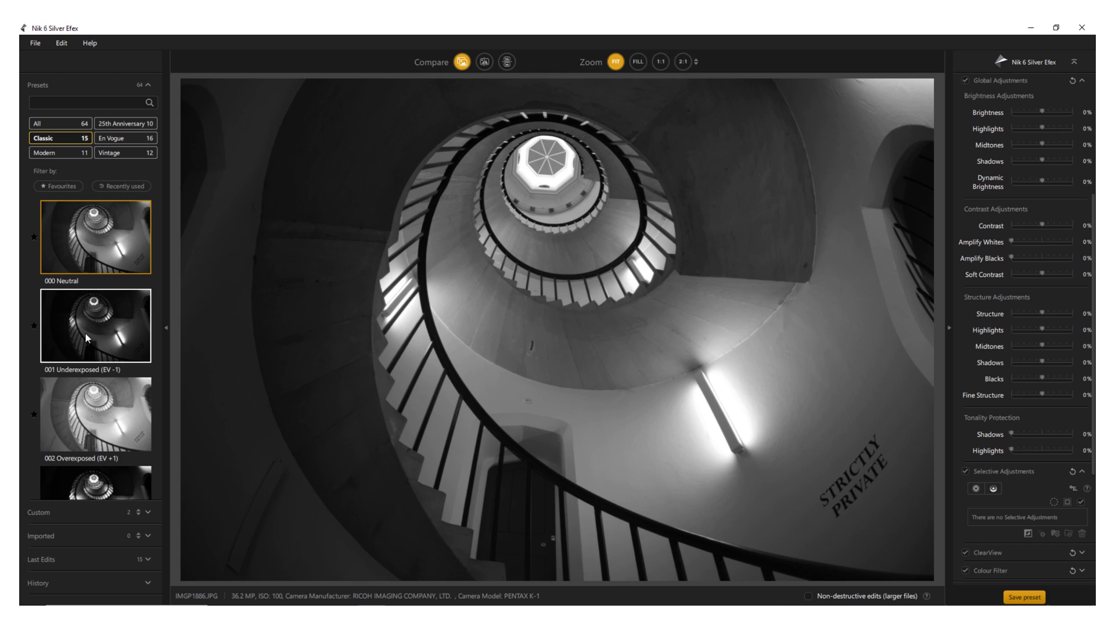
Give the staircase the Classic 003 High Contrast (harsh) look, then try another Classic preset.
{"action": "left_click", "coordinate": [93, 451]}
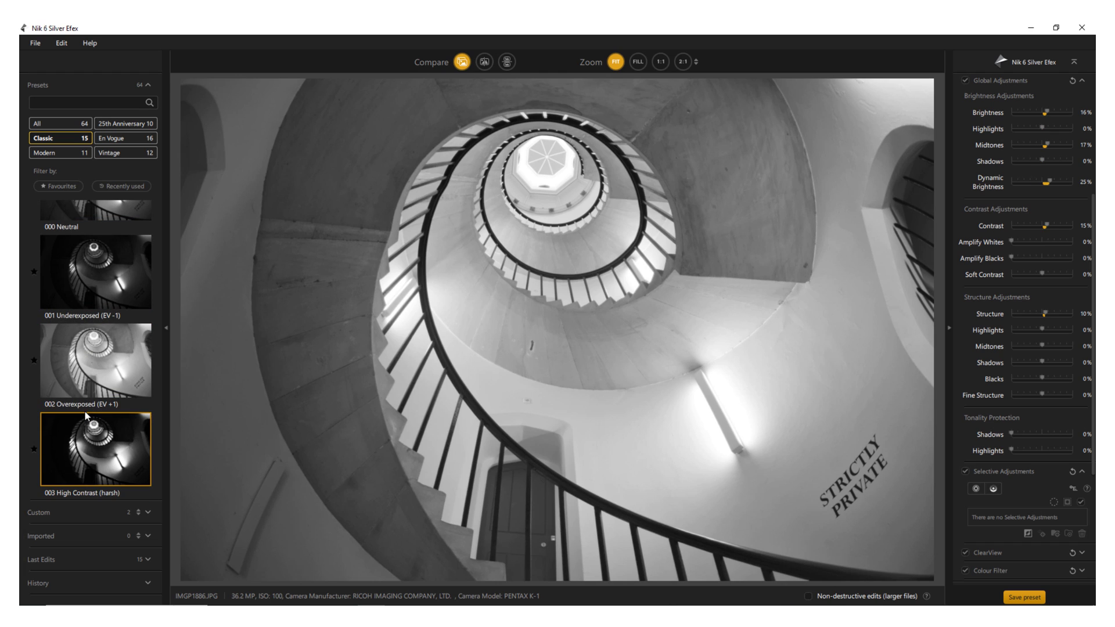
{"action": "left_click", "coordinate": [93, 452]}
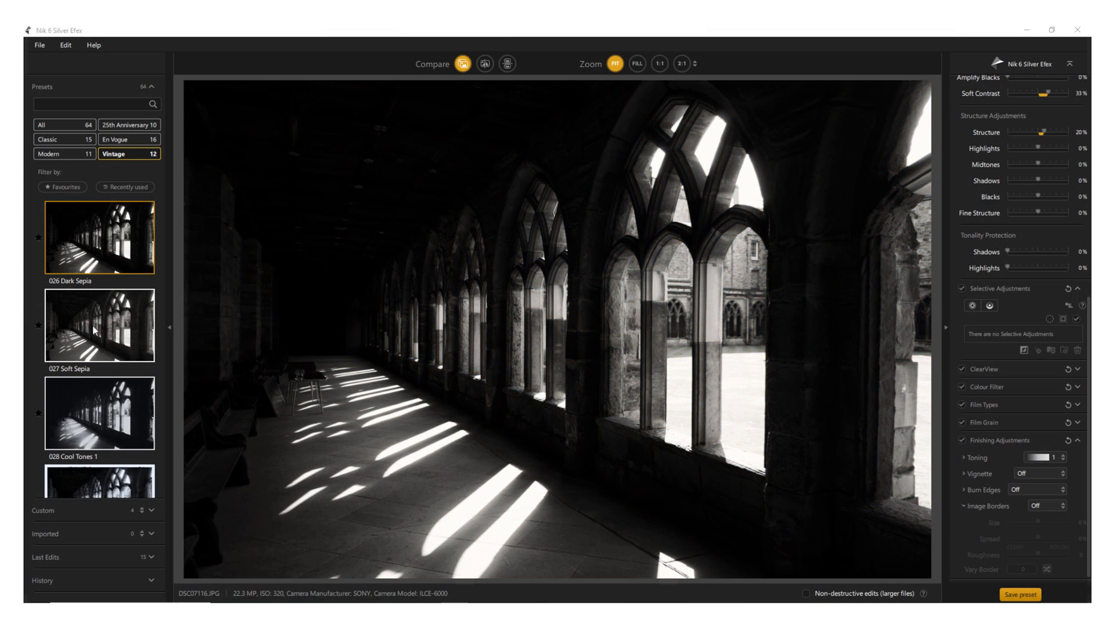
Preview the Cool Tones 2, Film Noir 1, Film Noir 3 and Yellowed 2 presets on the cloister.
{"action": "left_click", "coordinate": [98, 446]}
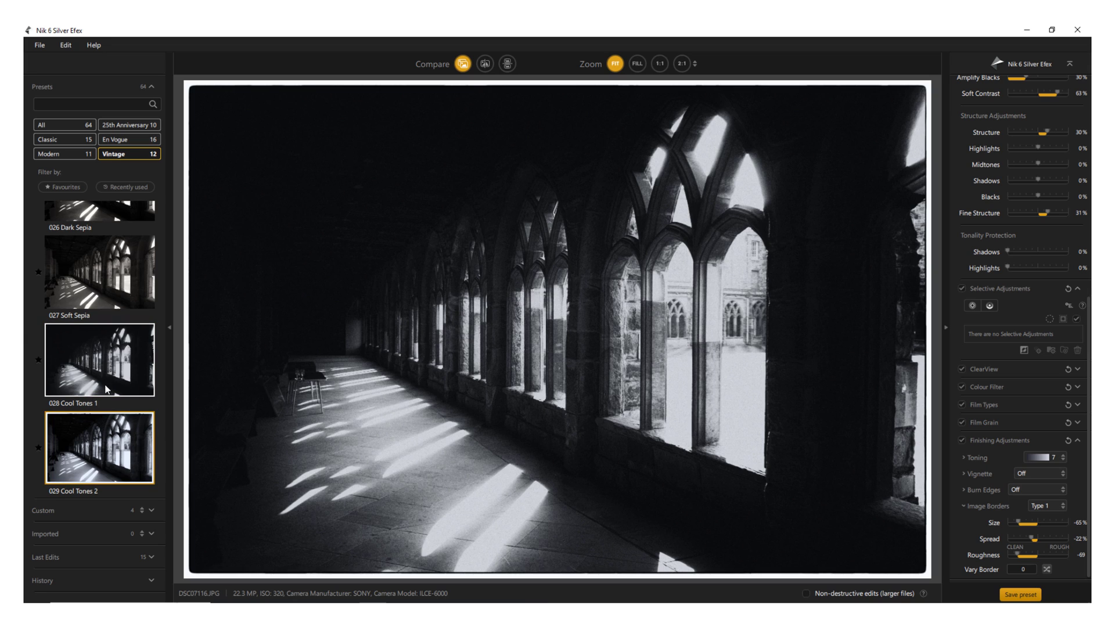
{"action": "left_click", "coordinate": [99, 449]}
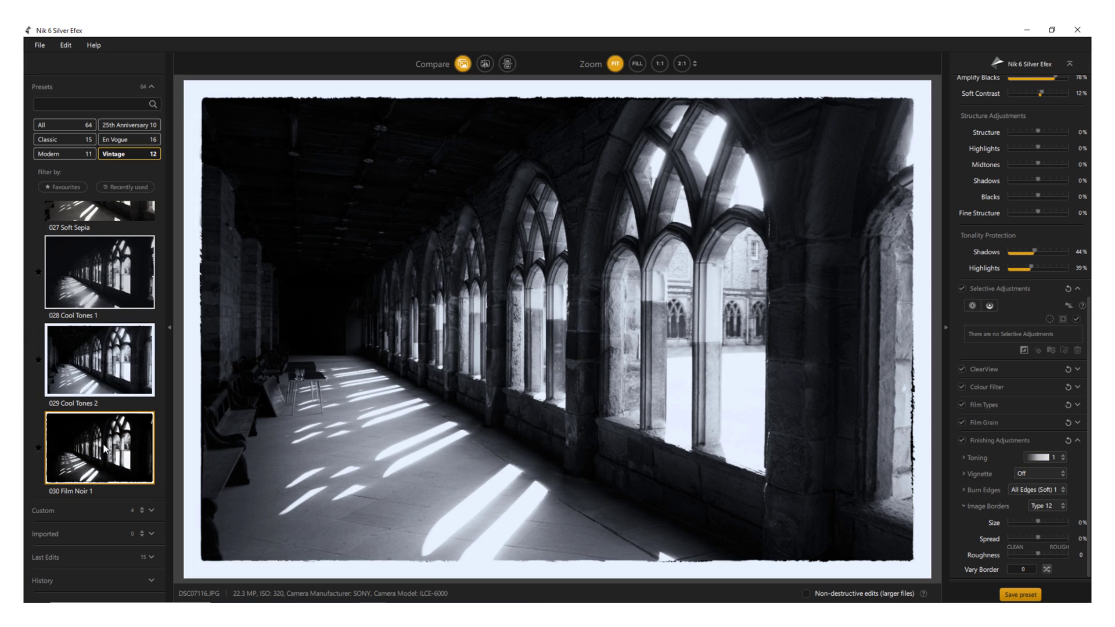
{"action": "left_click", "coordinate": [99, 447]}
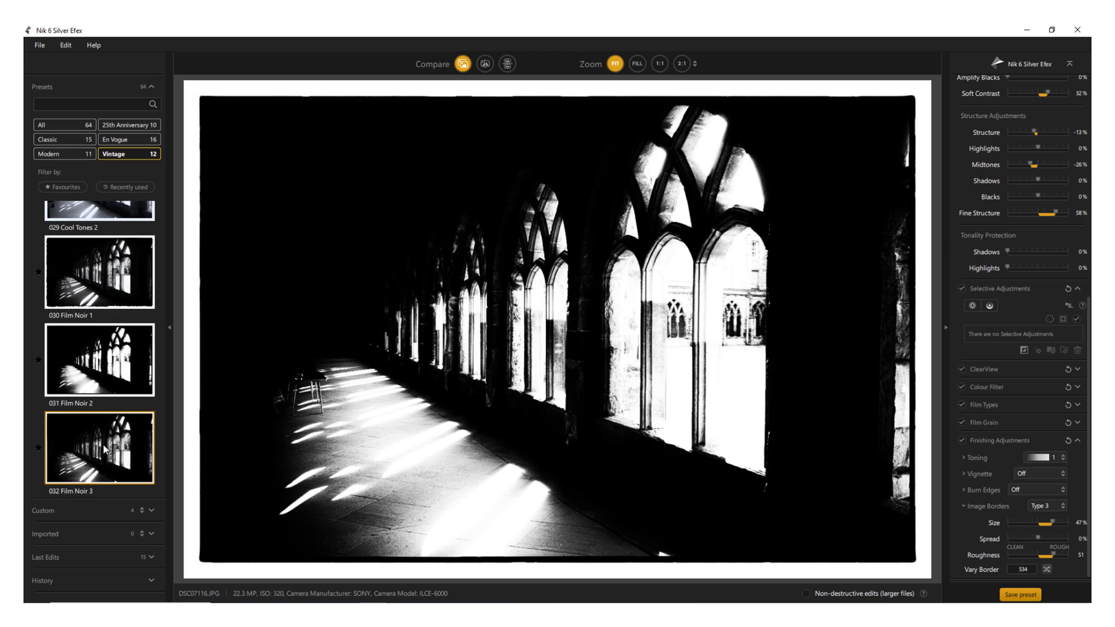
{"action": "left_click", "coordinate": [98, 446]}
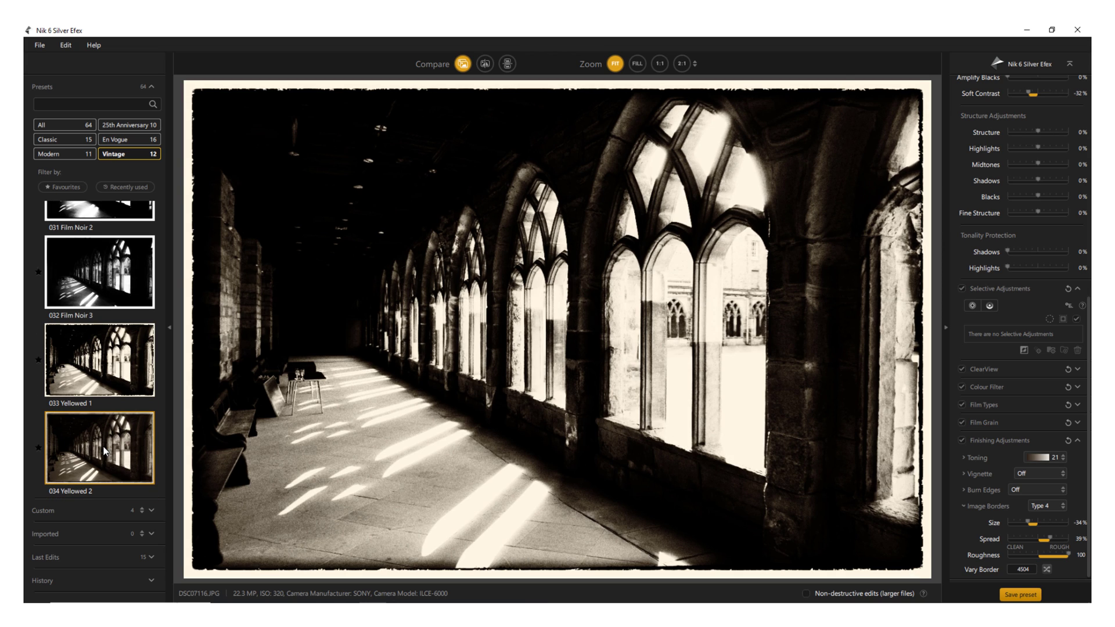
Settle on the 037 Pinhole preset after Antique Plate I and show a side-by-side before/after comparison.
{"action": "left_click", "coordinate": [97, 446]}
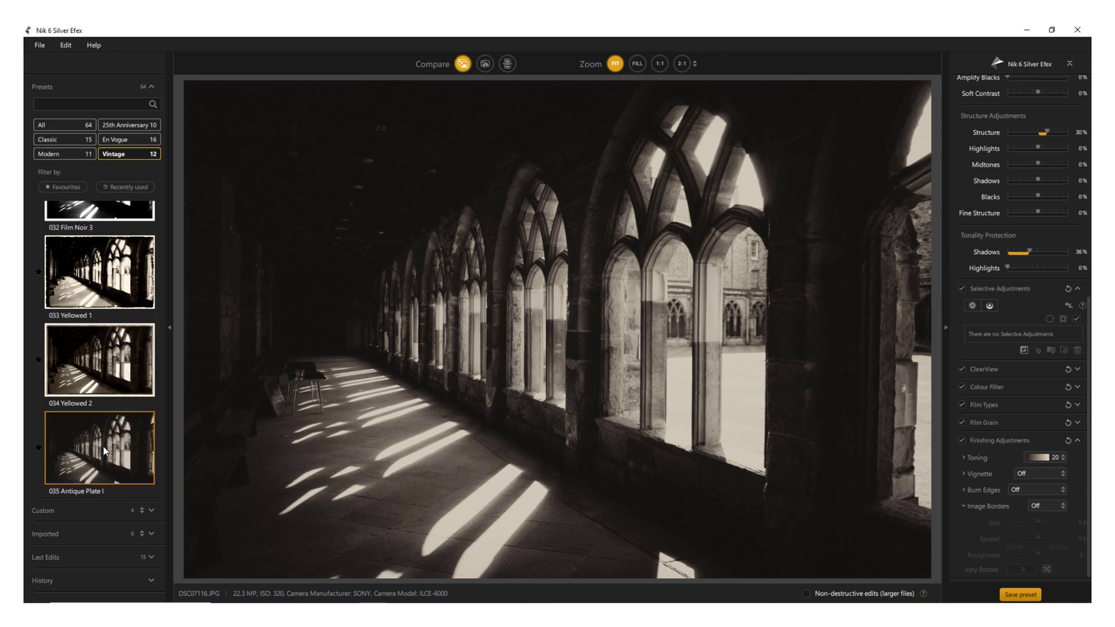
{"action": "left_click", "coordinate": [97, 447]}
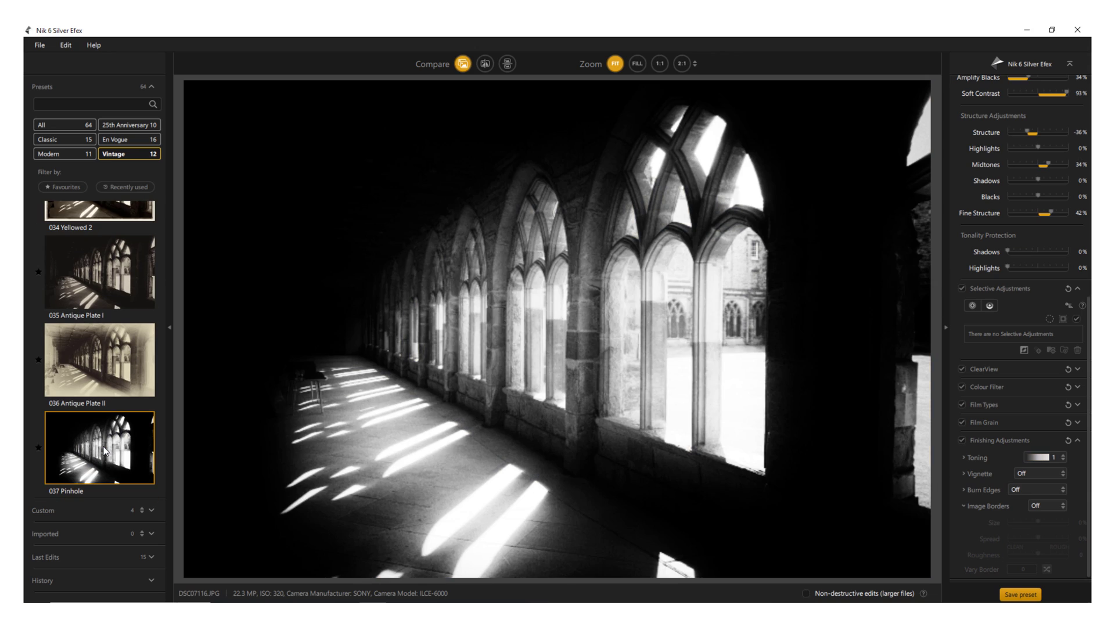
{"action": "left_click", "coordinate": [483, 64]}
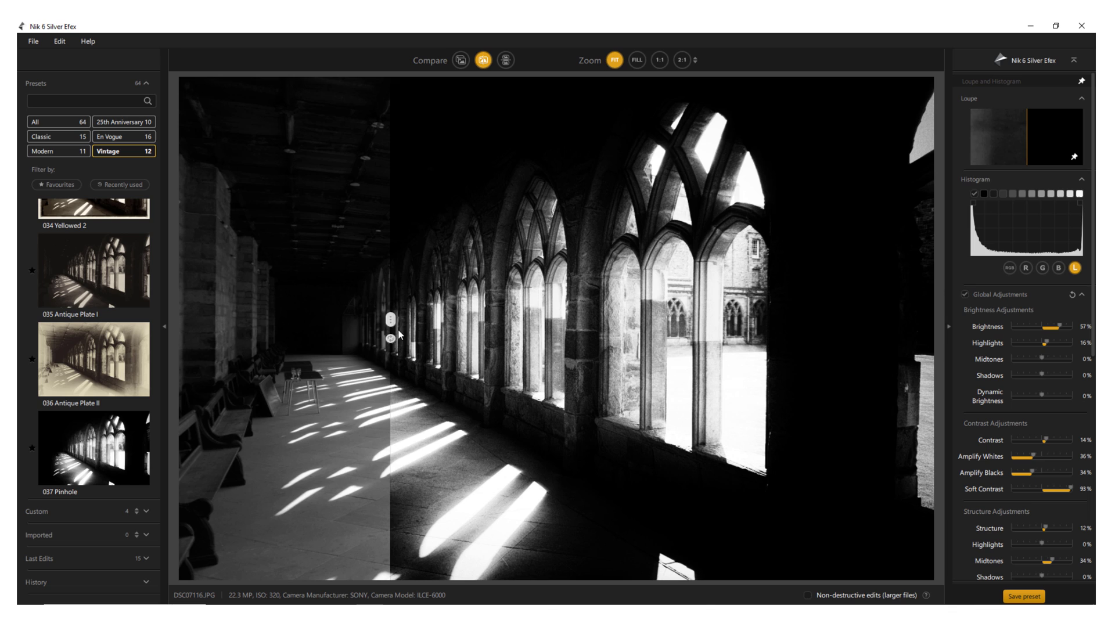
Move the split-view divider right so more of the unedited cloister shows beside the Pinhole version.
{"action": "left_click_drag", "start_coordinate": [391, 329], "coordinate": [615, 338]}
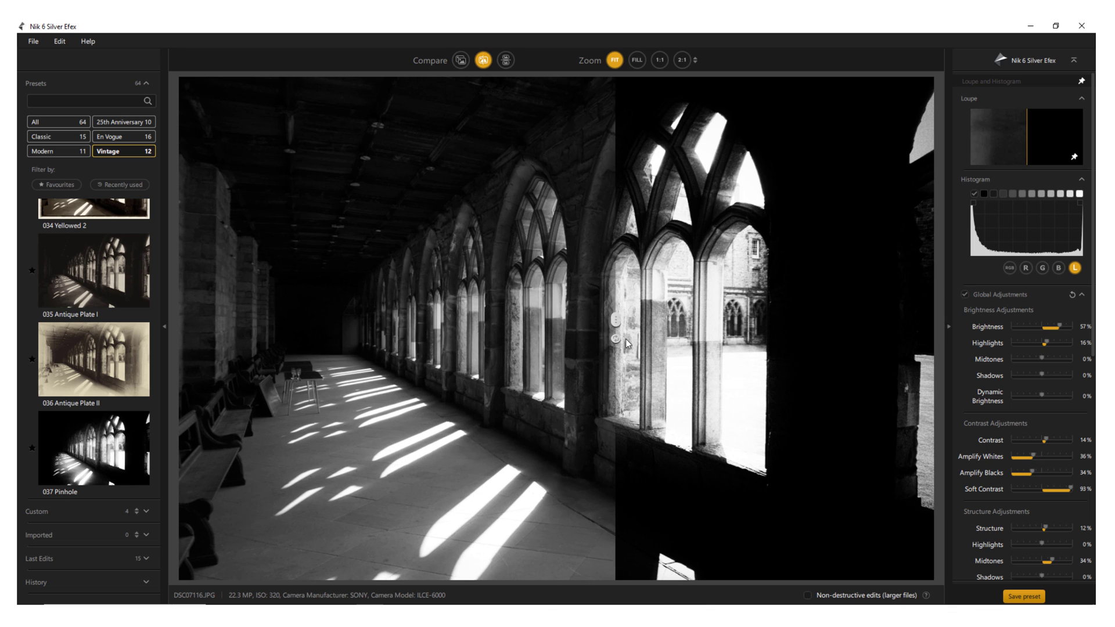
{"action": "left_click_drag", "start_coordinate": [613, 321], "coordinate": [832, 320]}
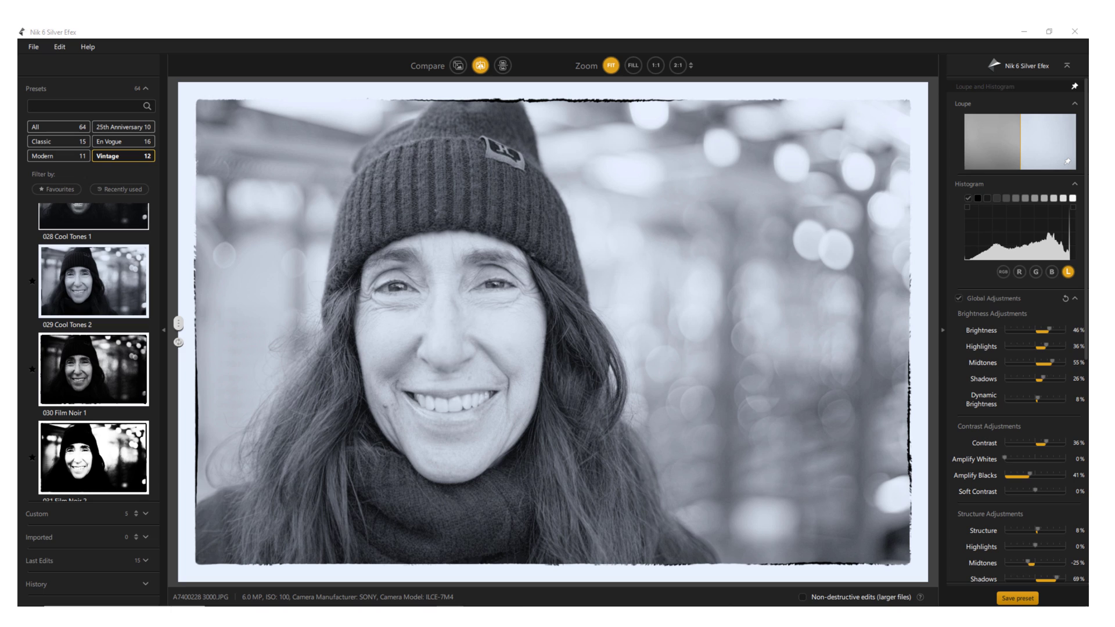
{"action": "mouse_move", "coordinate": [125, 588]}
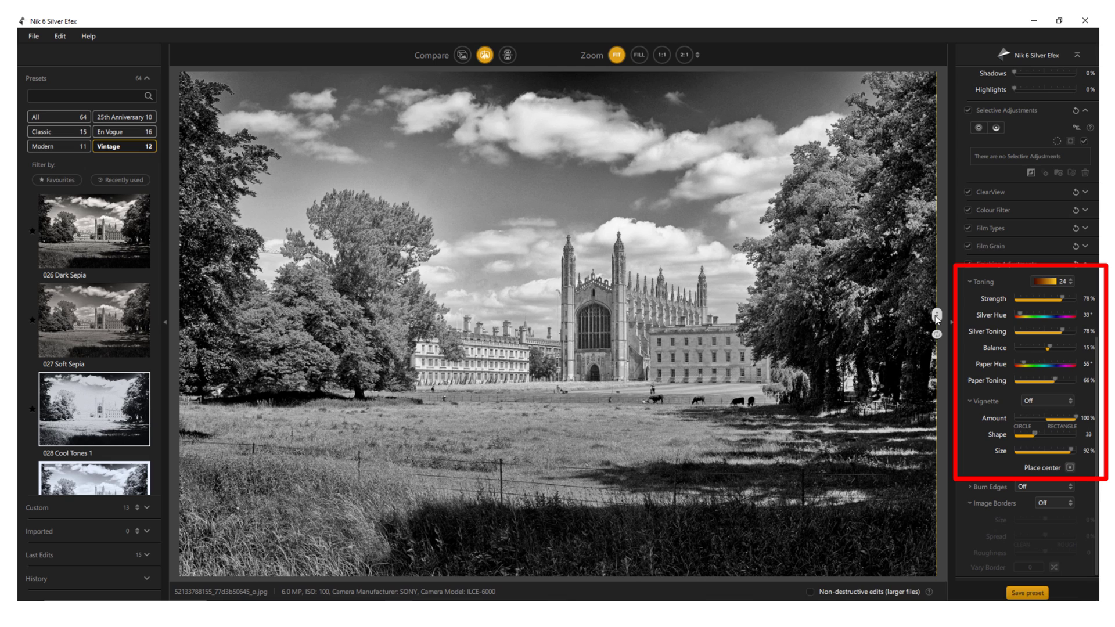
Show the yellow-toned version across the whole landscape, then switch to the Classic presets and AdoxSilvermax21 film grain.
{"action": "left_click_drag", "start_coordinate": [935, 315], "coordinate": [799, 315]}
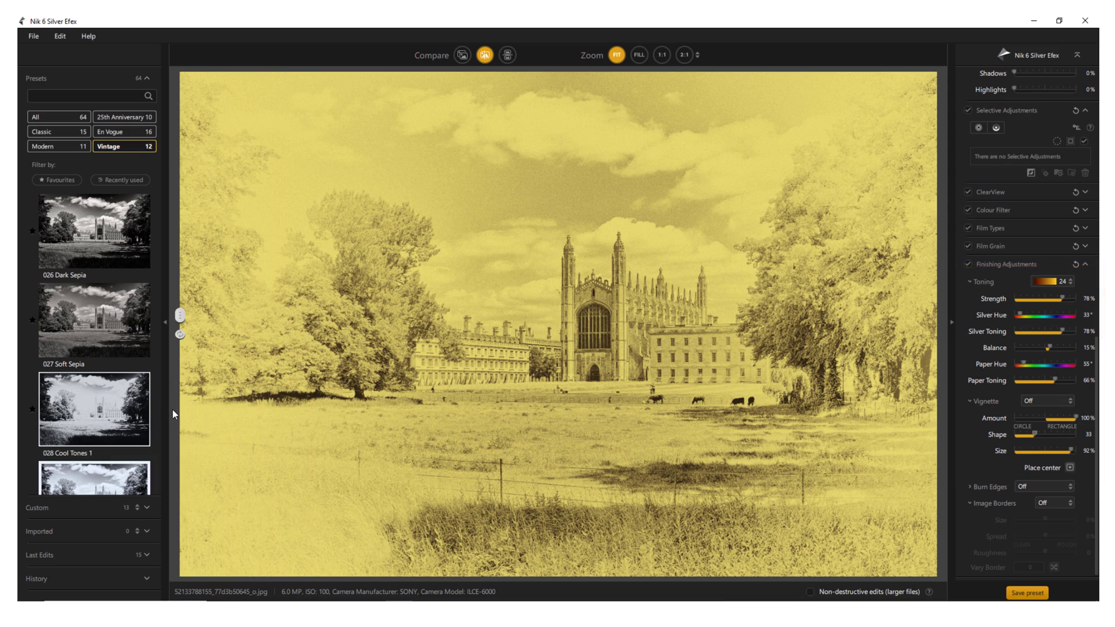
{"action": "left_click", "coordinate": [44, 131]}
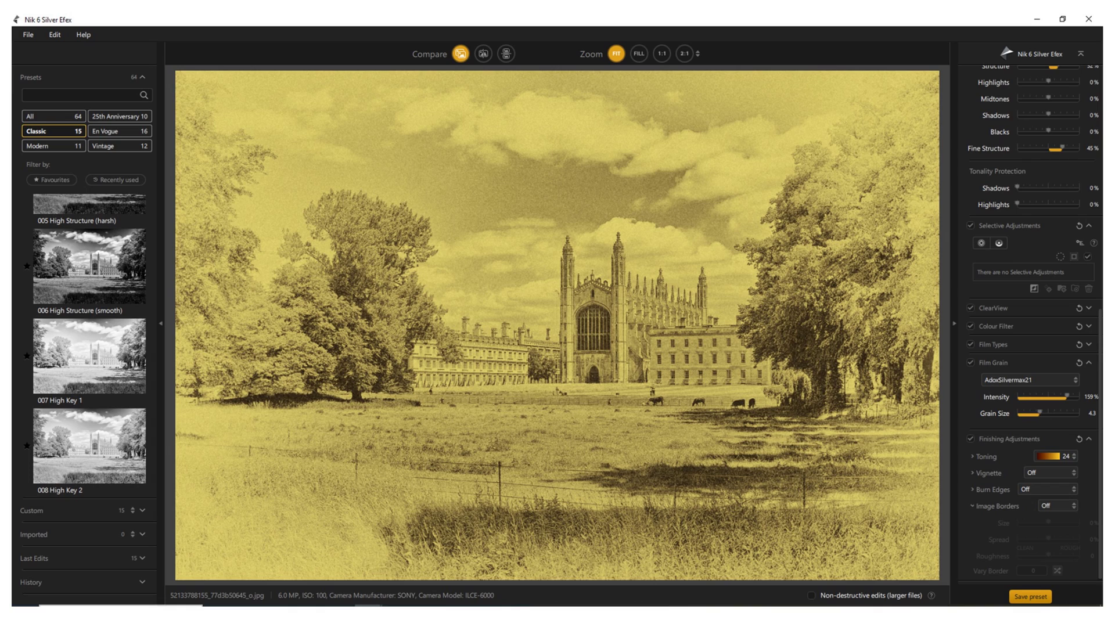
{"action": "left_click", "coordinate": [120, 146]}
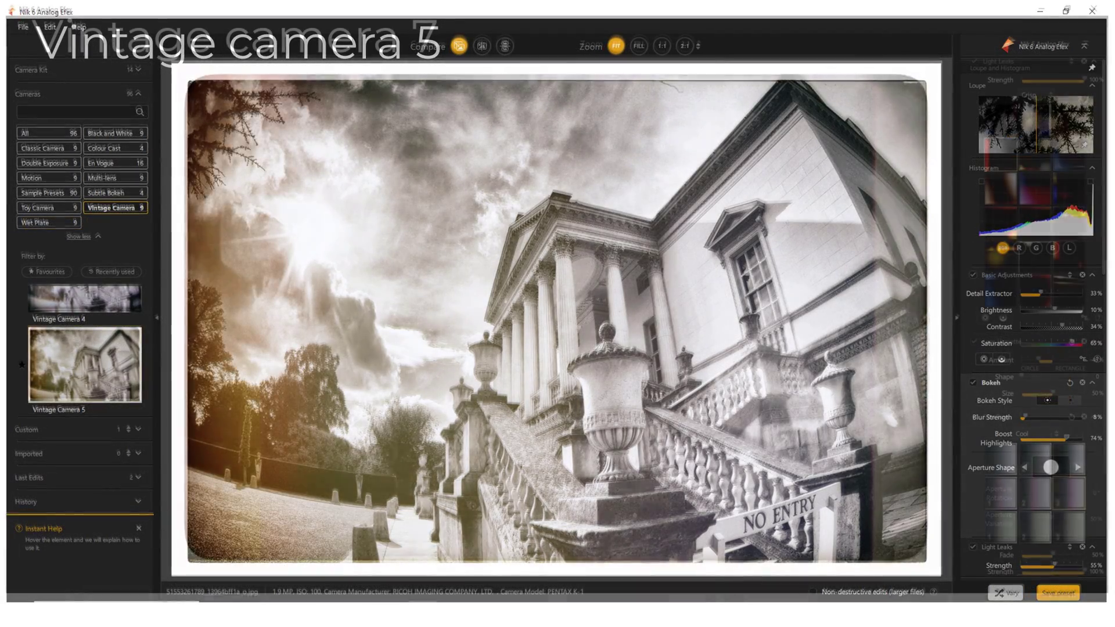
Apply Vintage Camera 7 to the mansion, then switch to the Motion looks and apply Motion 9.
{"action": "left_click", "coordinate": [84, 364]}
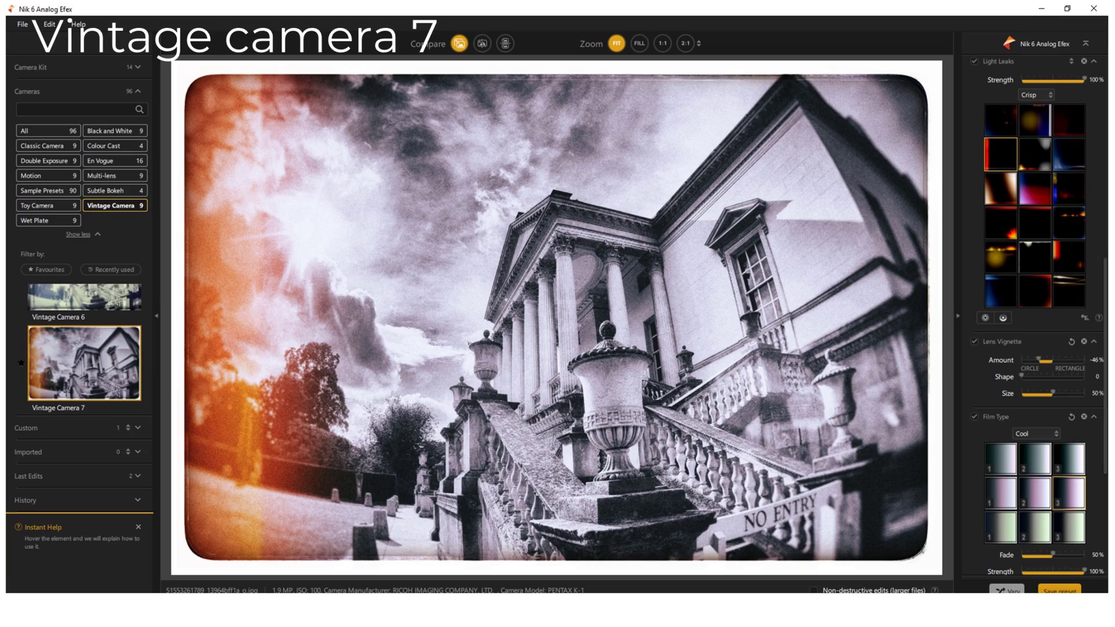
{"action": "left_click", "coordinate": [36, 178]}
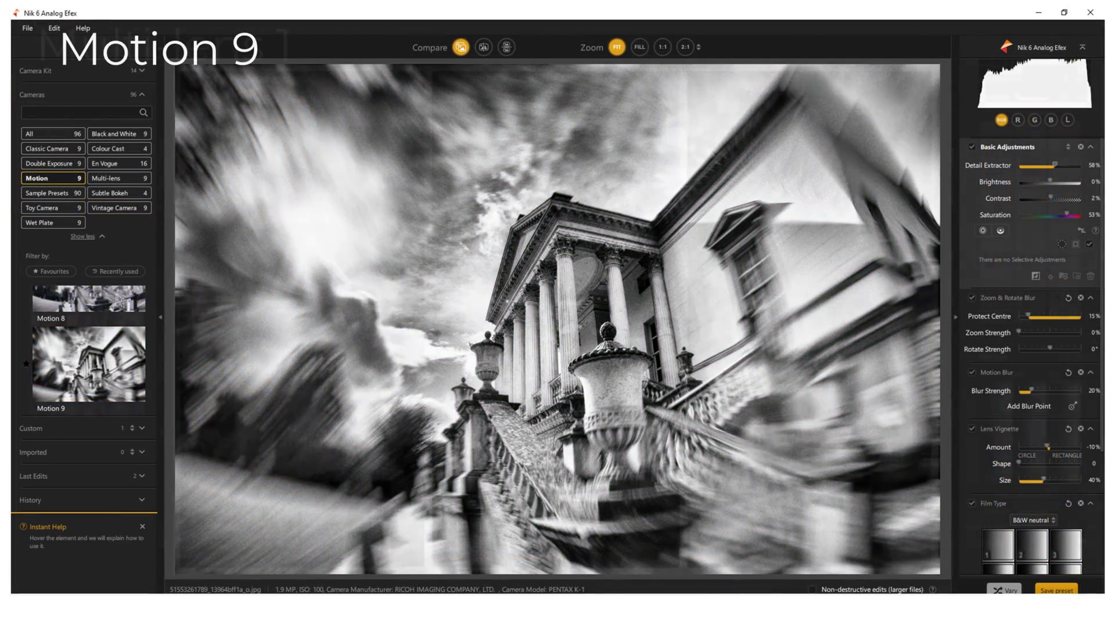
{"action": "left_click", "coordinate": [111, 179]}
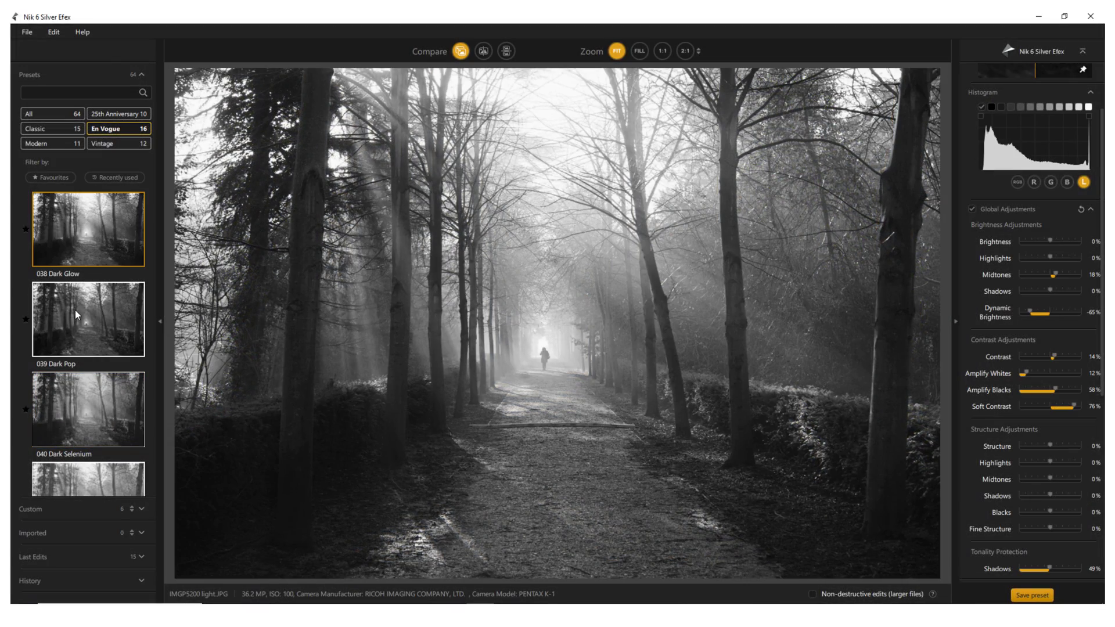
Try the En Vogue looks 040 Dark Selenium, 041 Highlight Fade and 043 More Silver on the forest path.
{"action": "left_click", "coordinate": [87, 408]}
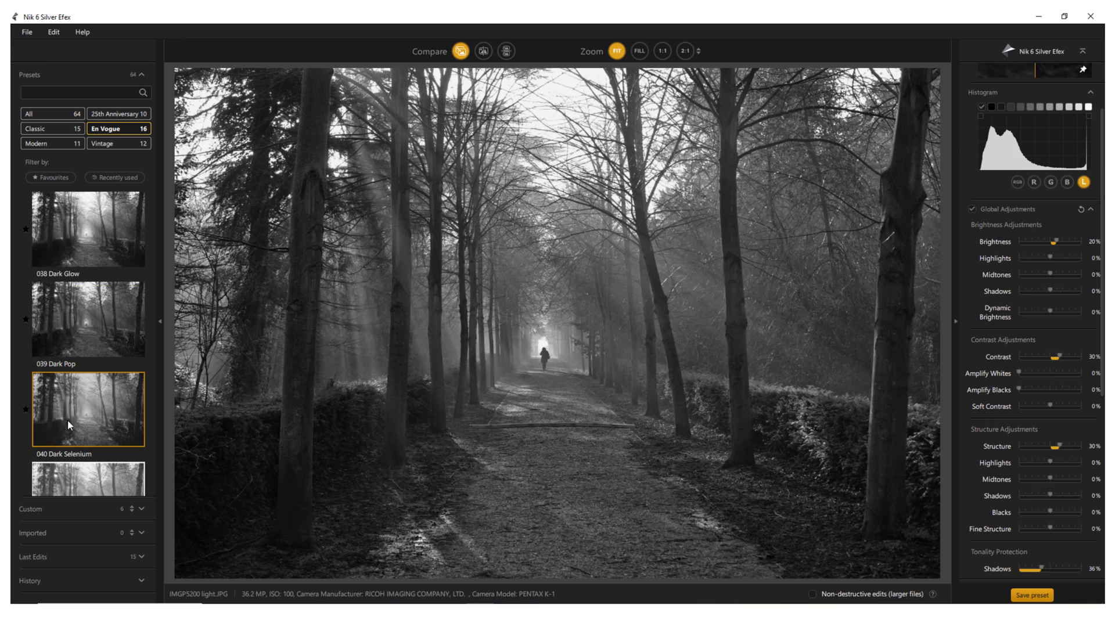
{"action": "left_click", "coordinate": [87, 445]}
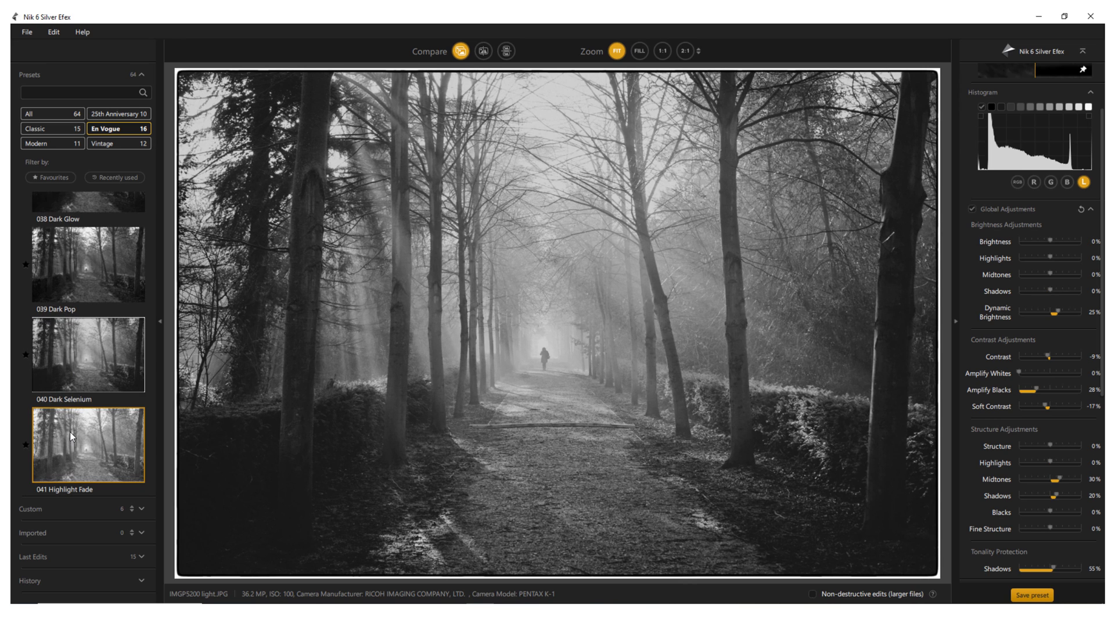
{"action": "left_click", "coordinate": [87, 445]}
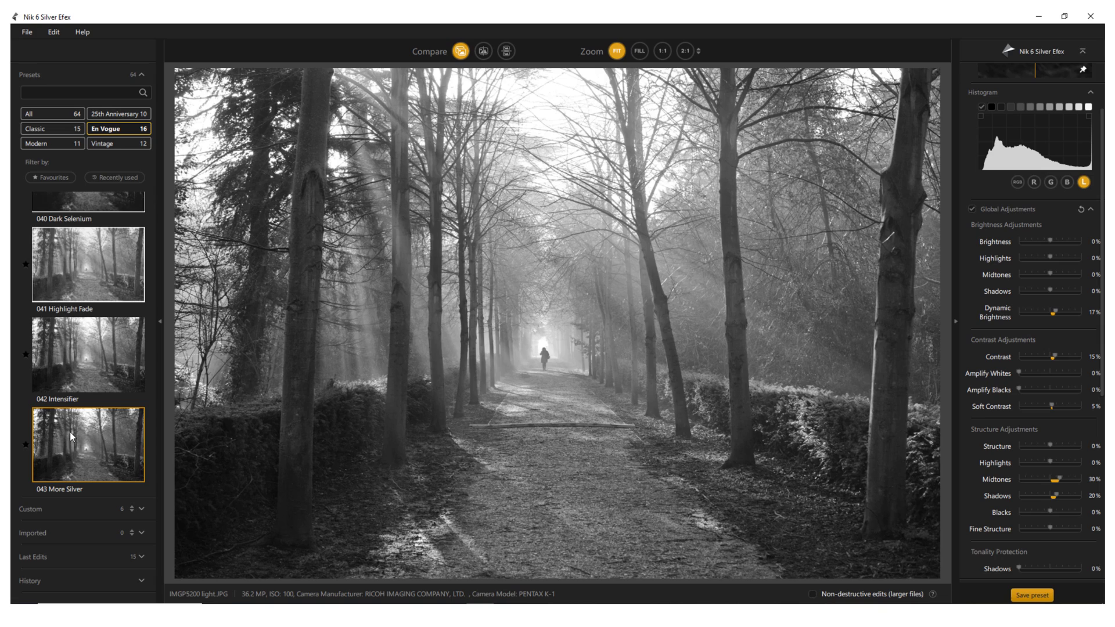
{"action": "left_click", "coordinate": [87, 444]}
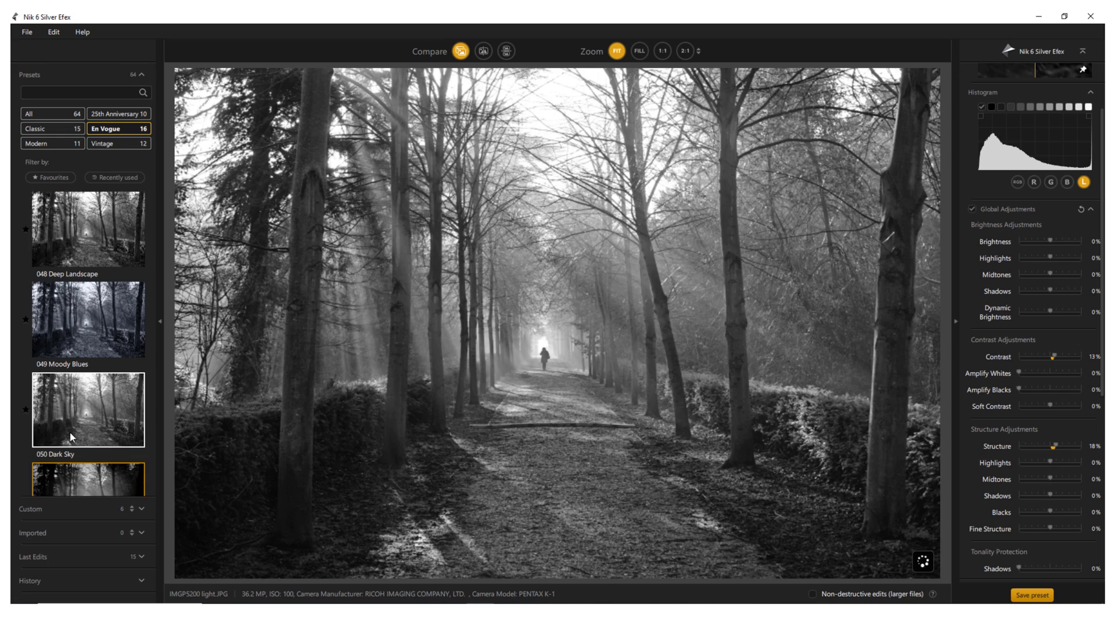
Try 052 Intense Grain and 053 Intense Contrast, then move on to the Classic Portrait presets.
{"action": "left_click", "coordinate": [88, 443]}
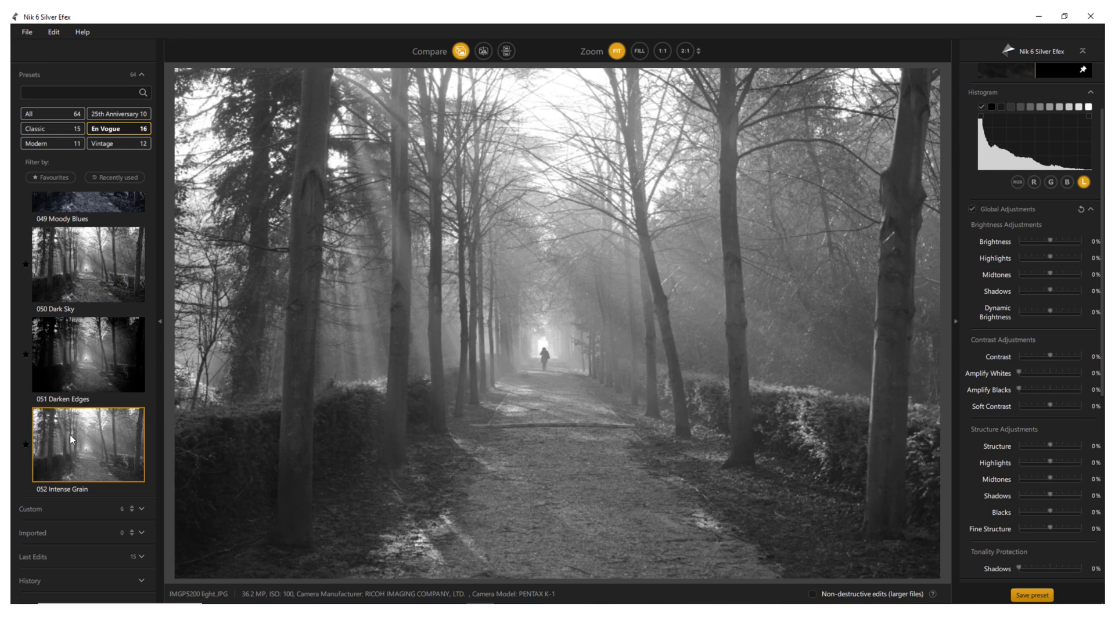
{"action": "left_click", "coordinate": [88, 442]}
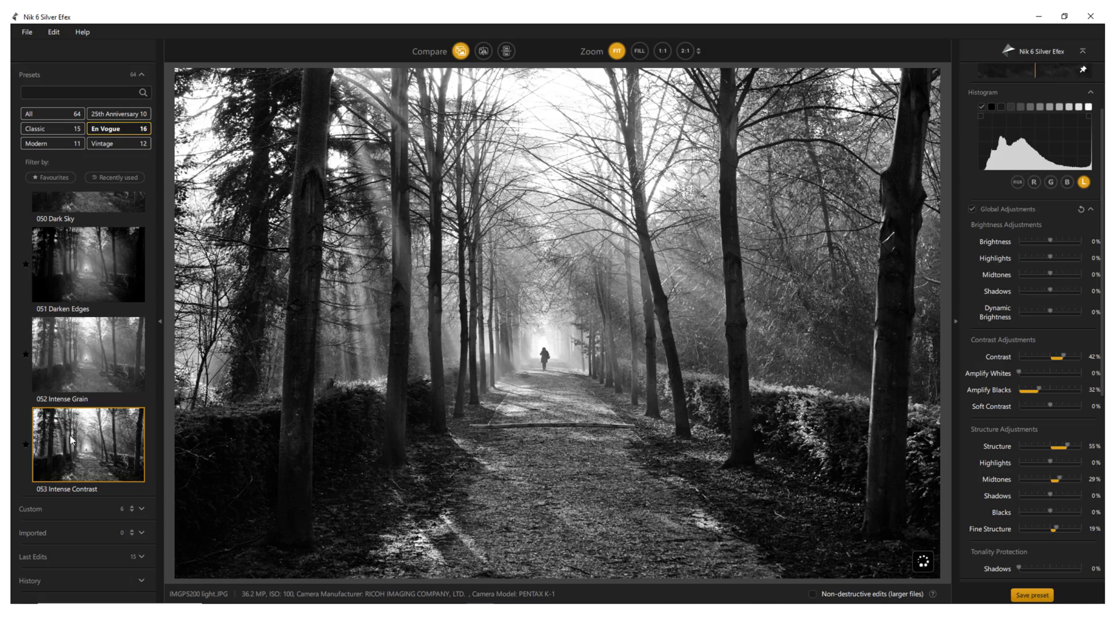
{"action": "left_click", "coordinate": [118, 114]}
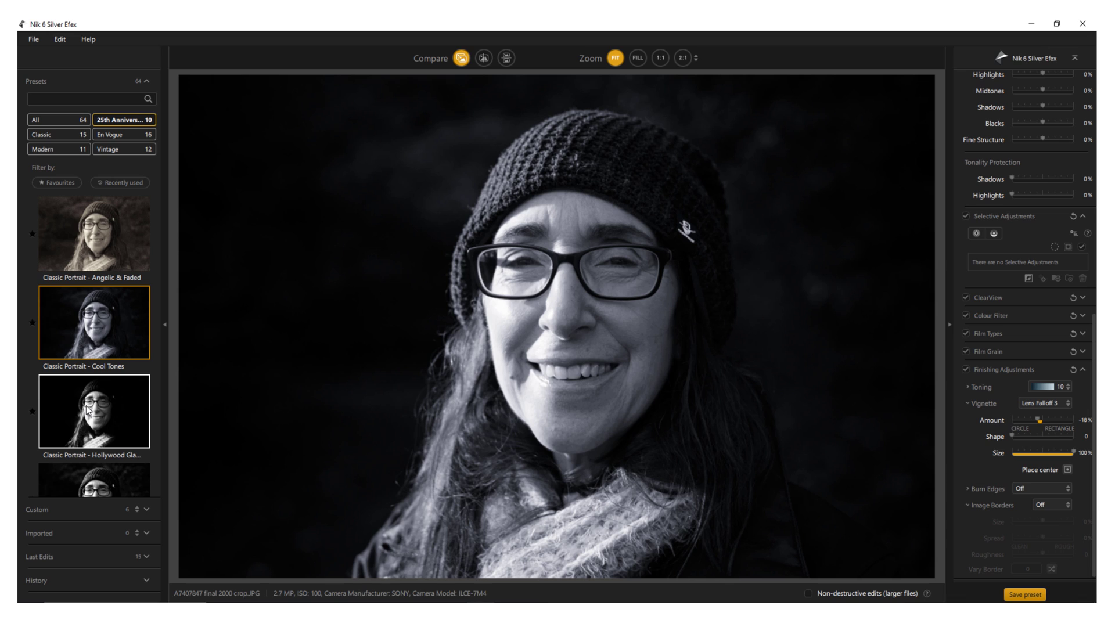
Apply Classic Portrait - Hollywood Glamour and the following classic portrait looks to the smiling woman.
{"action": "left_click", "coordinate": [93, 371]}
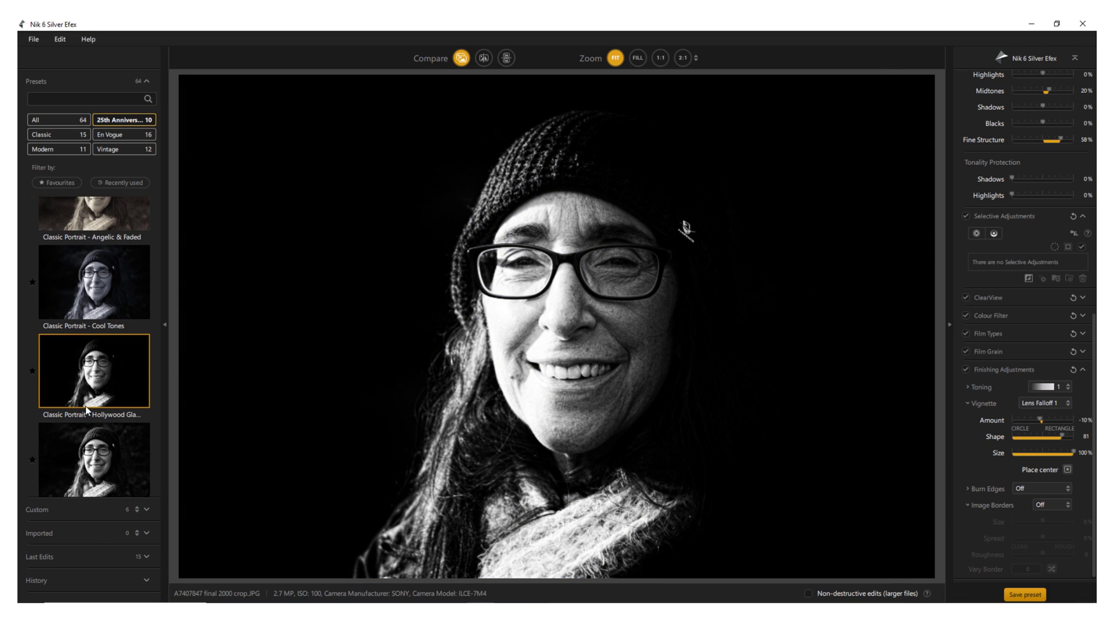
{"action": "left_click", "coordinate": [91, 460]}
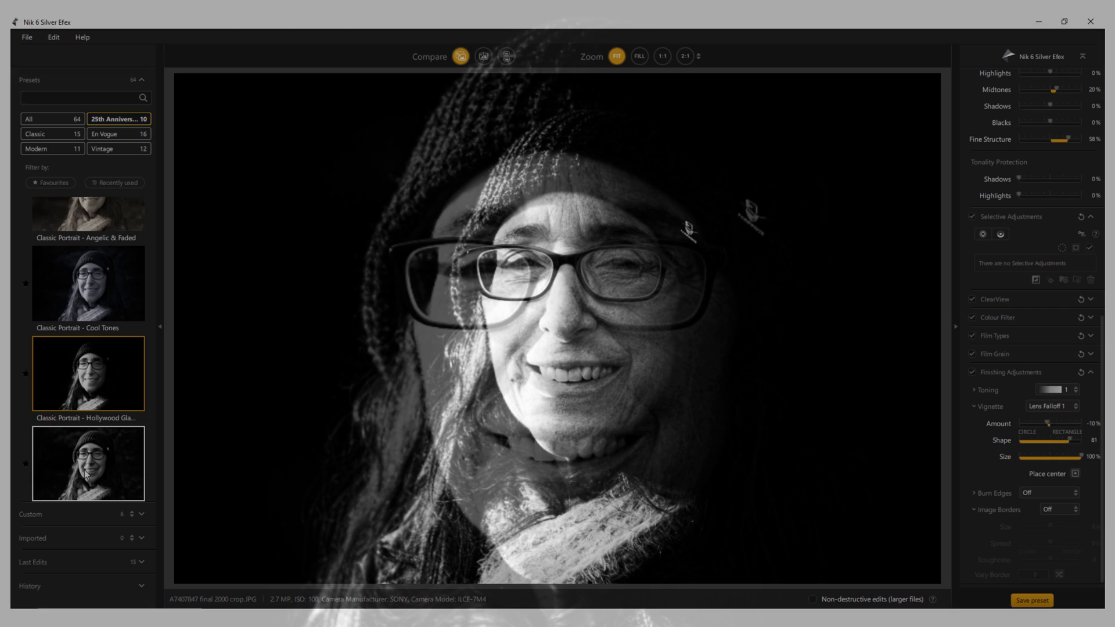
{"action": "left_click", "coordinate": [87, 449]}
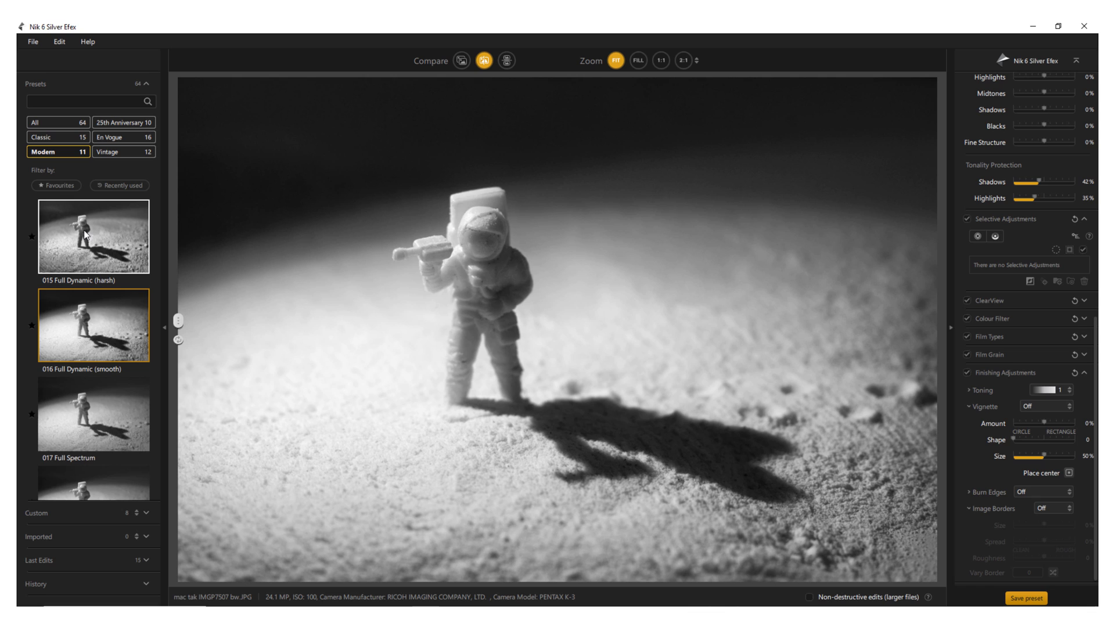
Apply the 015 Full Dynamic (harsh) look to the astronaut figurine and the preset below it.
{"action": "left_click", "coordinate": [92, 237]}
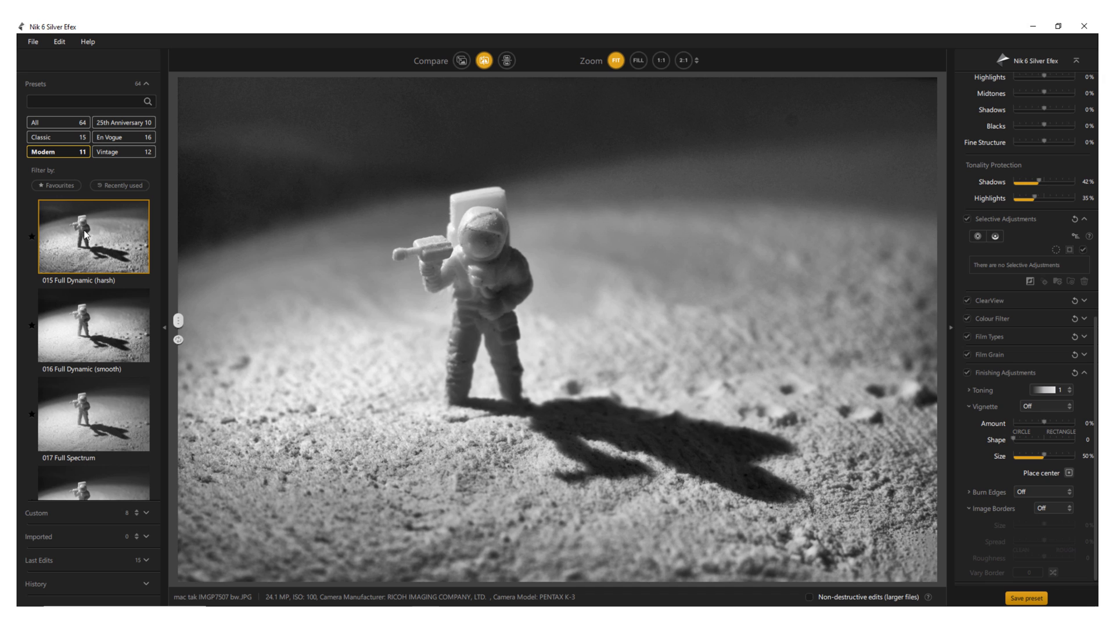
{"action": "left_click", "coordinate": [92, 325]}
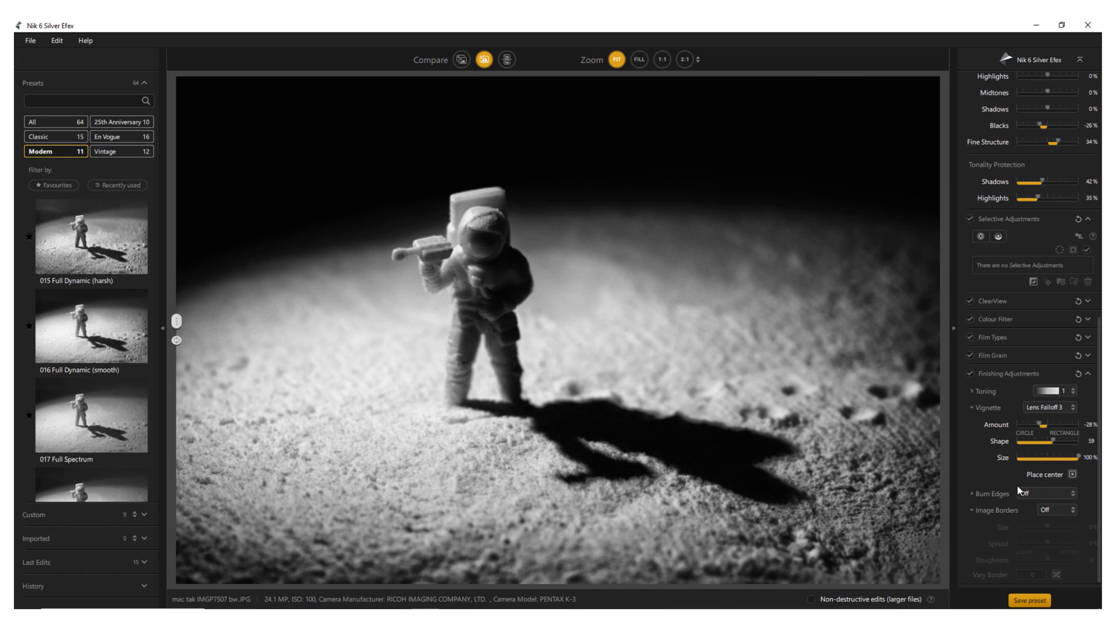
Start placing the centre of the Lens Falloff 3 vignette on the astronaut photo.
{"action": "left_click", "coordinate": [1074, 475]}
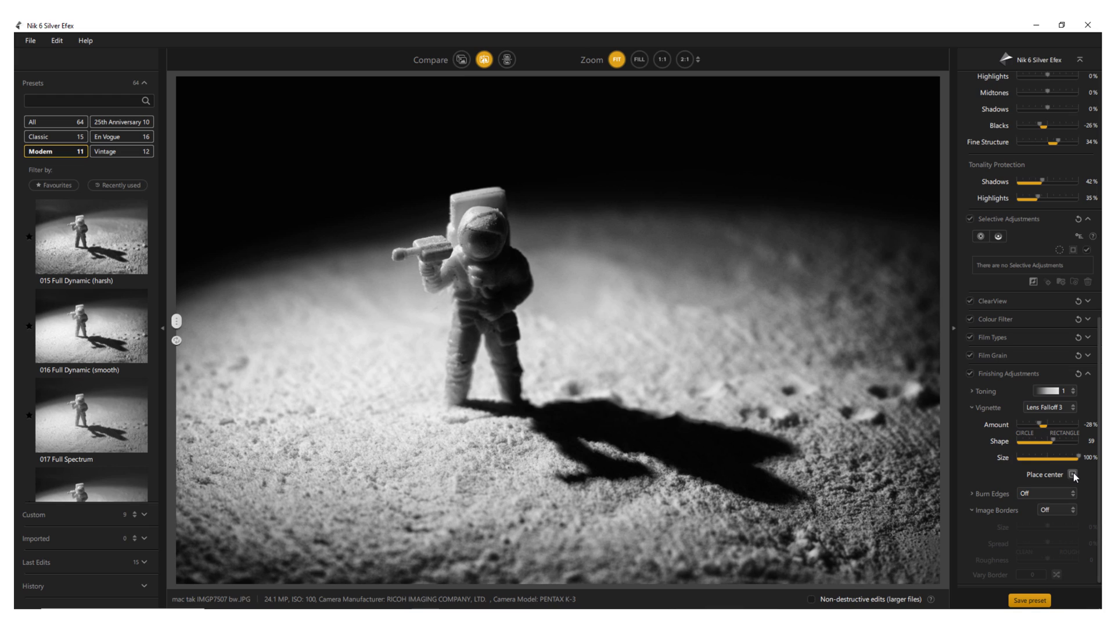
{"action": "mouse_move", "coordinate": [1074, 478]}
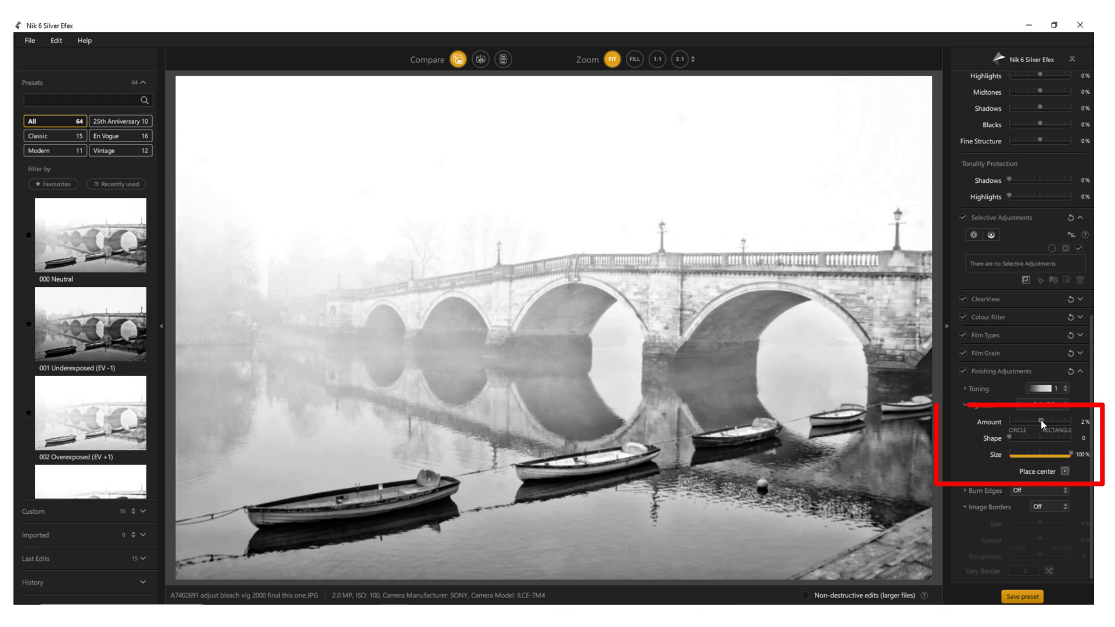
Raise the bright vignette Amount from 2% to 100% so the misty bridge's edges fade to white.
{"action": "left_click_drag", "start_coordinate": [1031, 421], "coordinate": [1046, 421]}
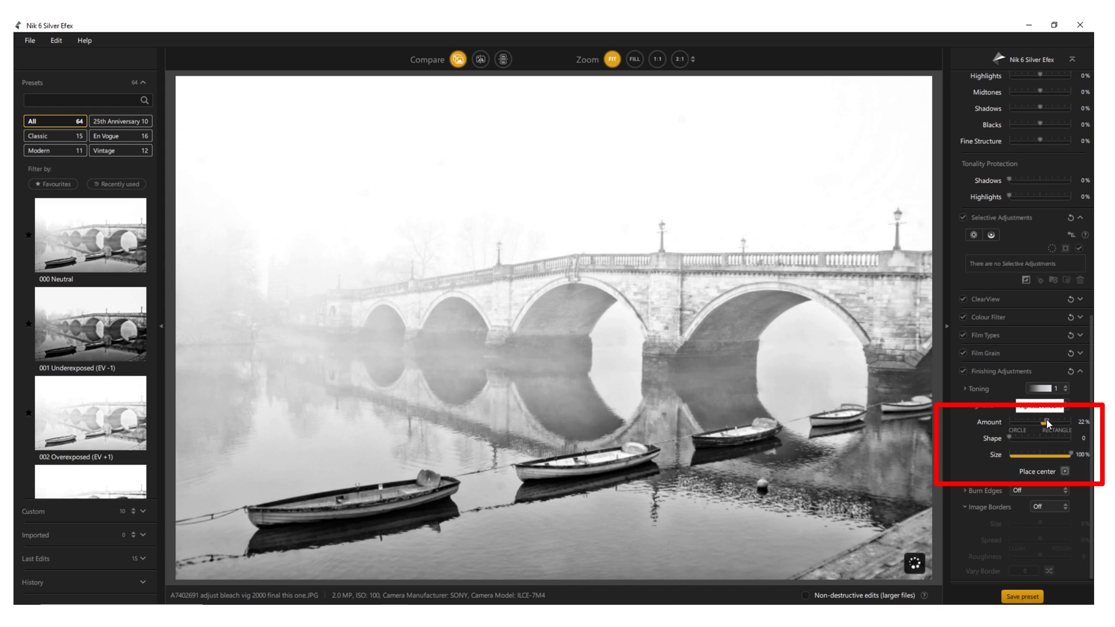
{"action": "left_click_drag", "start_coordinate": [1041, 422], "coordinate": [1056, 422]}
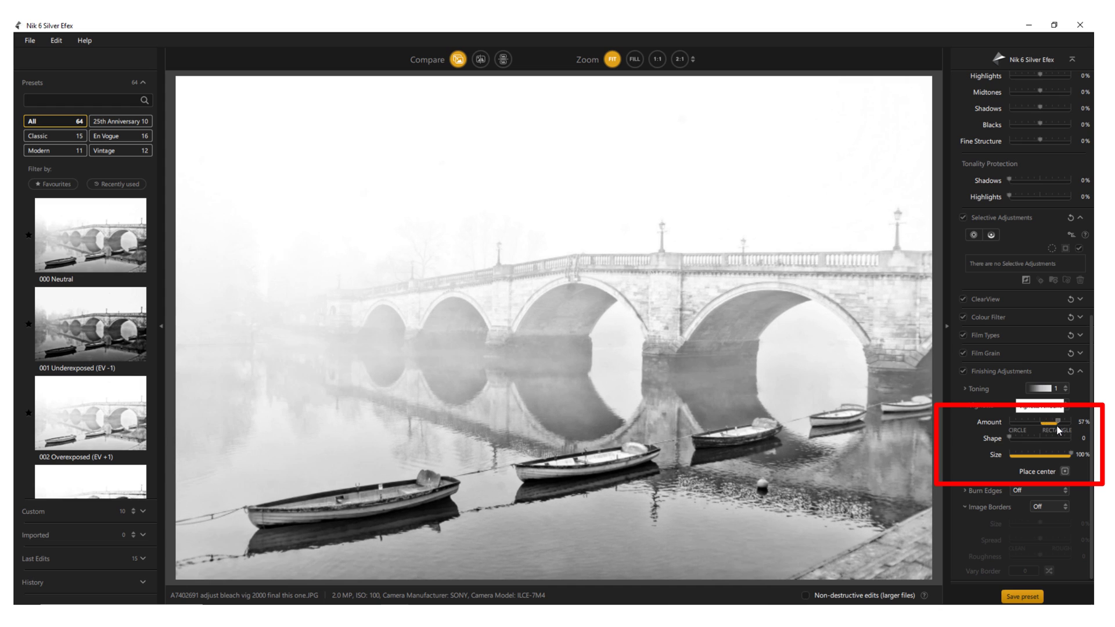
{"action": "left_click_drag", "start_coordinate": [1056, 420], "coordinate": [1066, 421]}
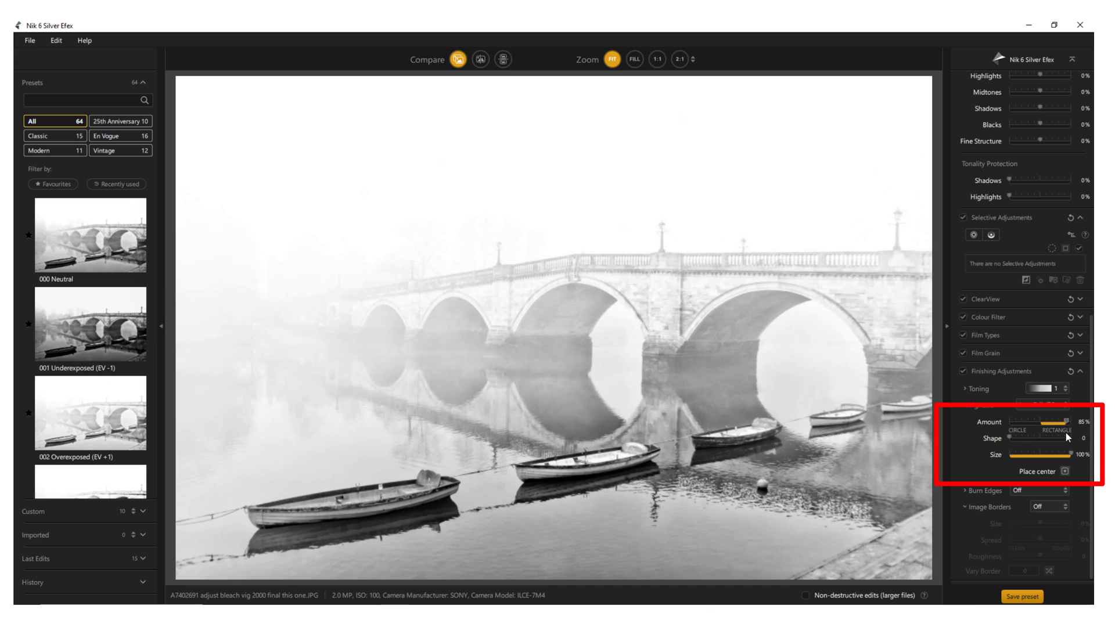
{"action": "left_click_drag", "start_coordinate": [1053, 420], "coordinate": [1065, 421]}
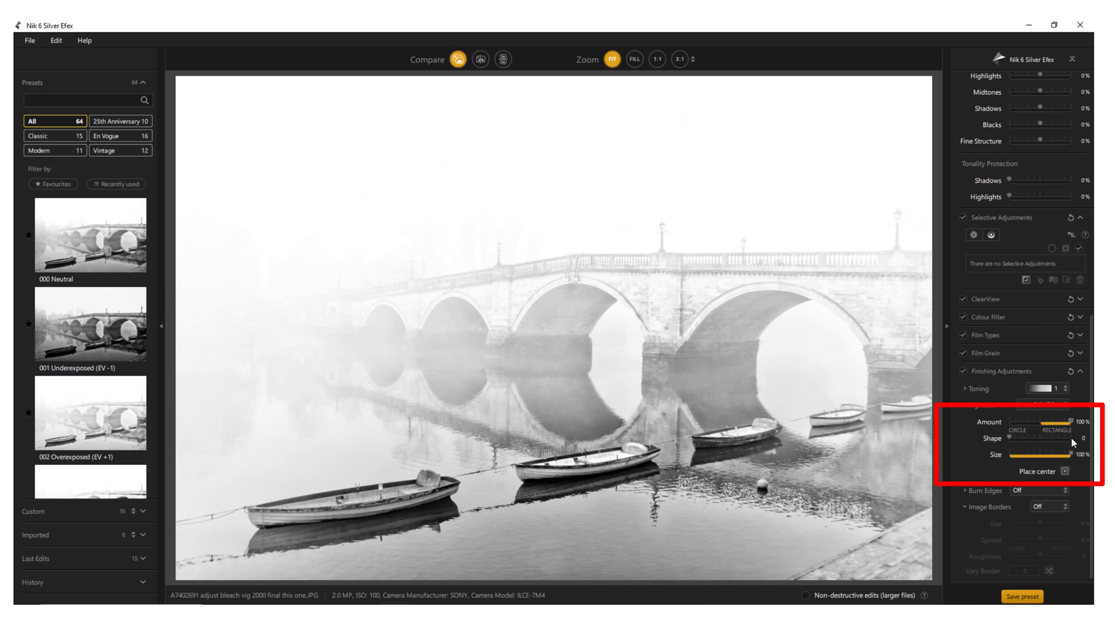